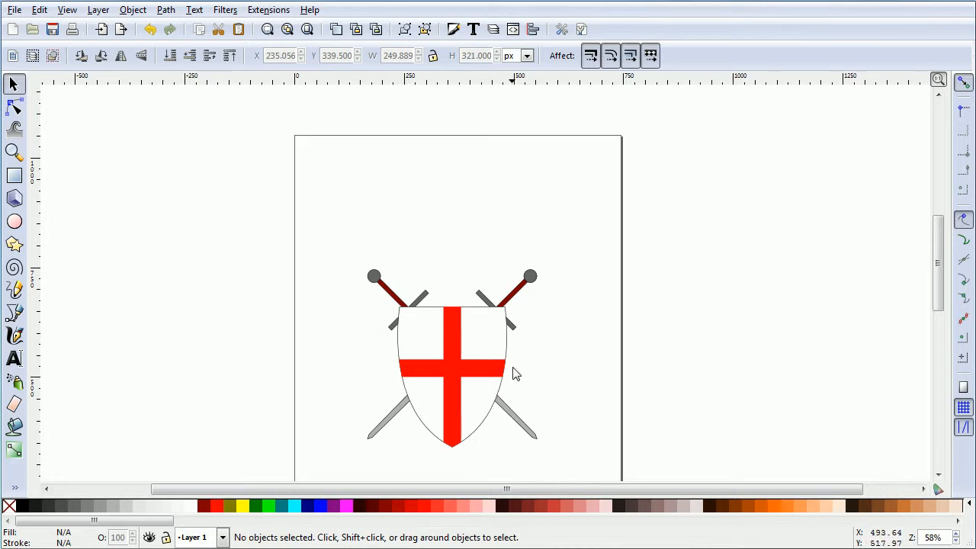
mouse_move(517, 379)
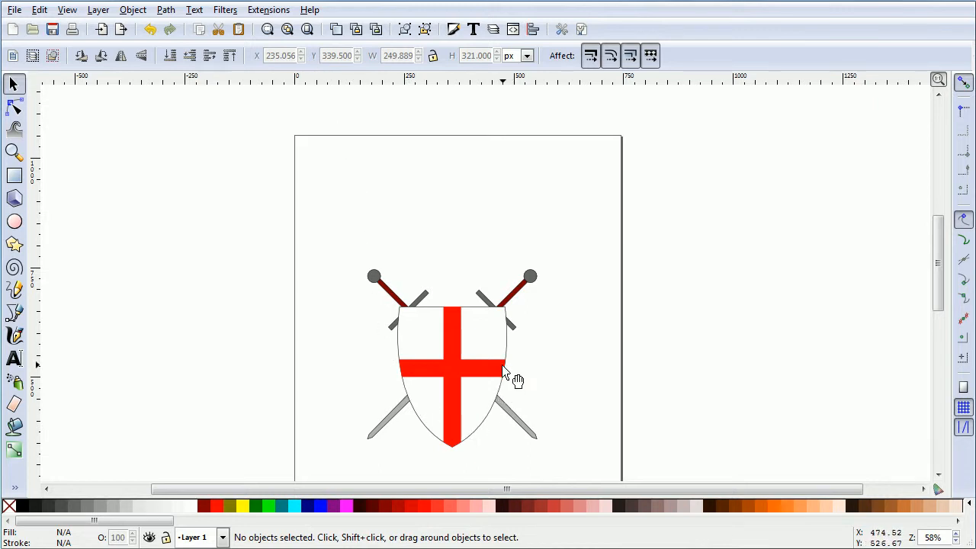
mouse_move(414, 350)
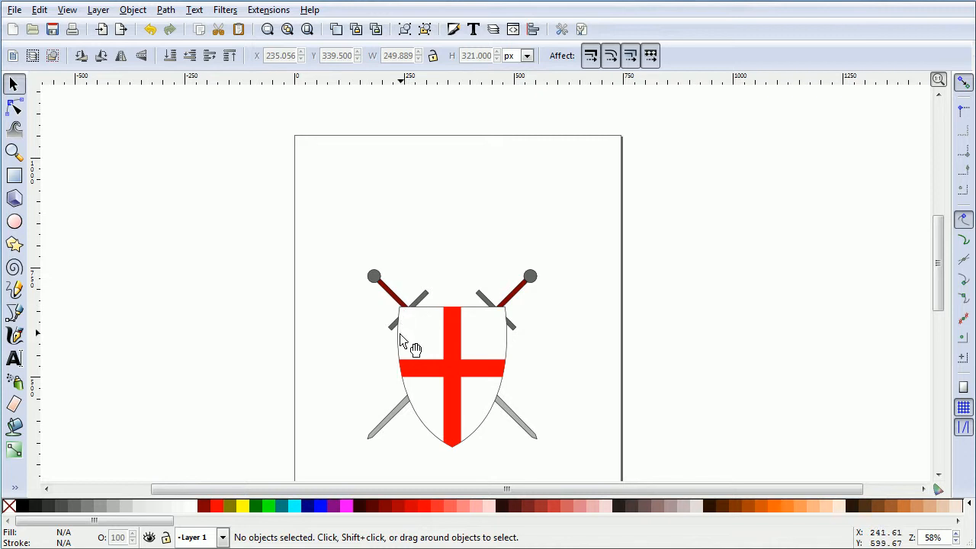
mouse_move(495, 397)
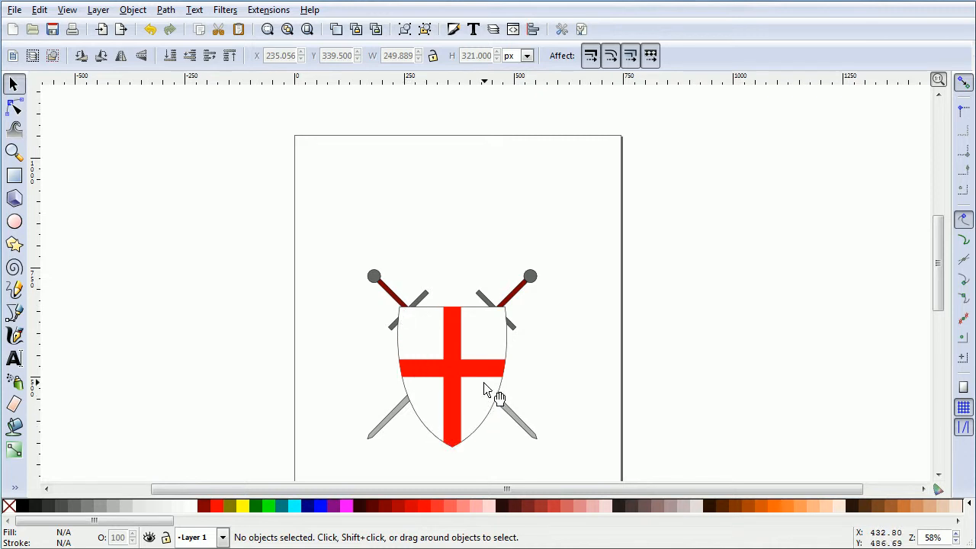
mouse_move(471, 378)
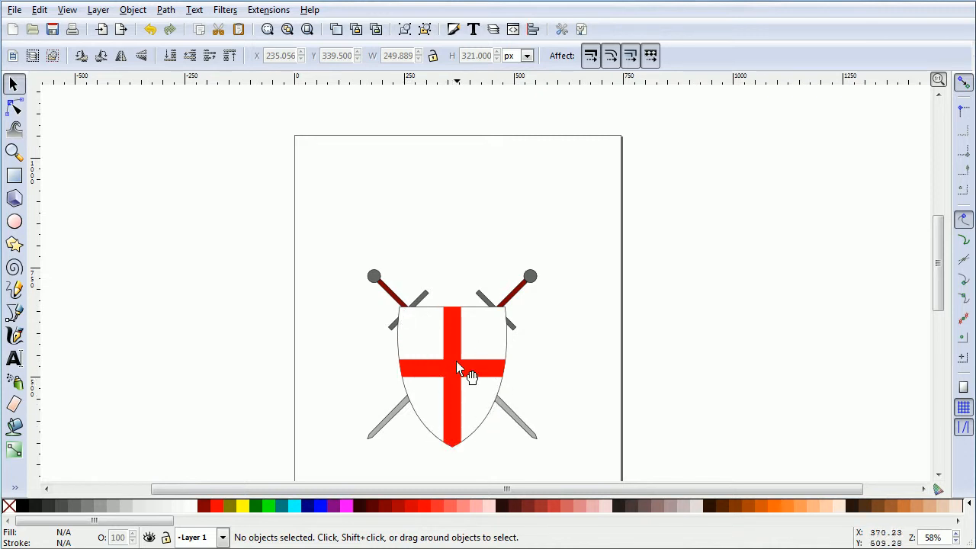
mouse_move(541, 290)
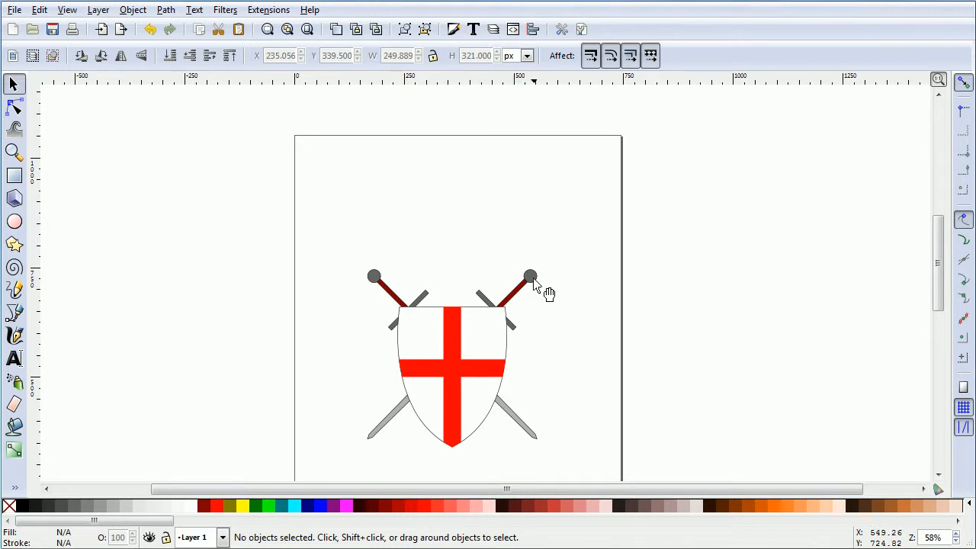
mouse_move(394, 278)
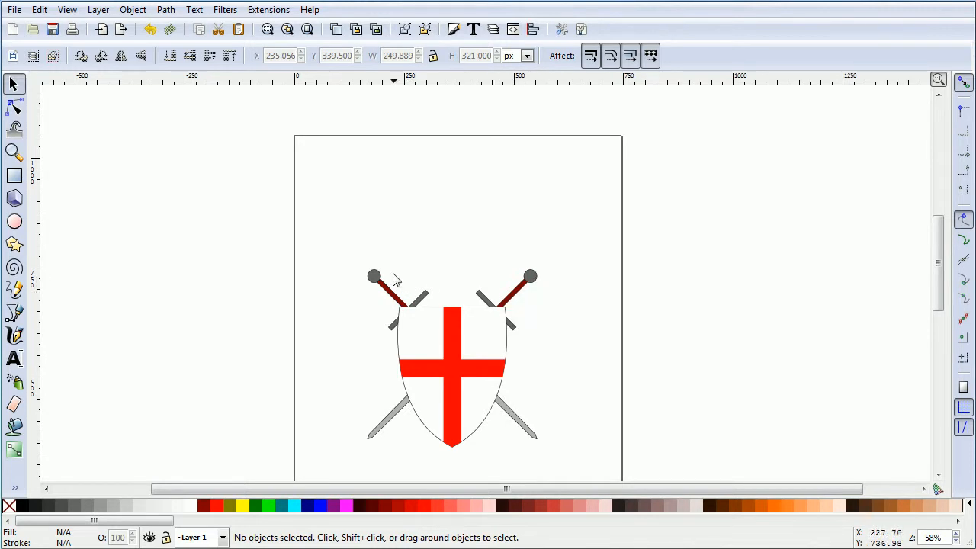
mouse_move(518, 305)
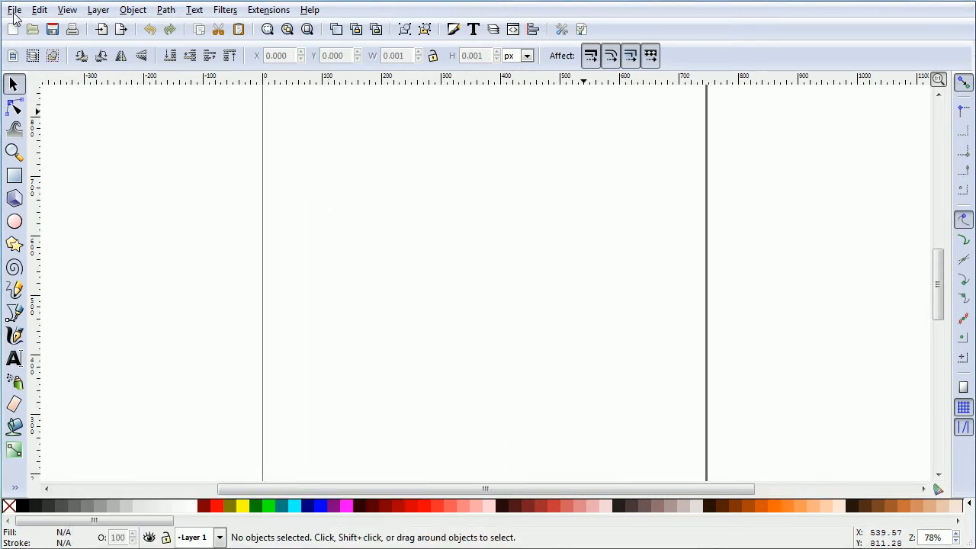
Step: Open the saved 'sword4' drawing containing a single upright sword
click(13, 9)
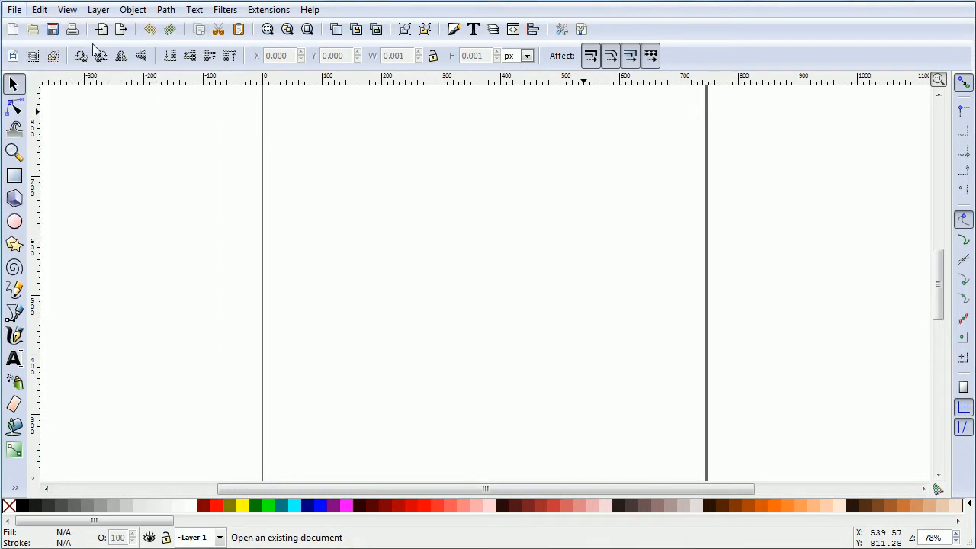
click(32, 29)
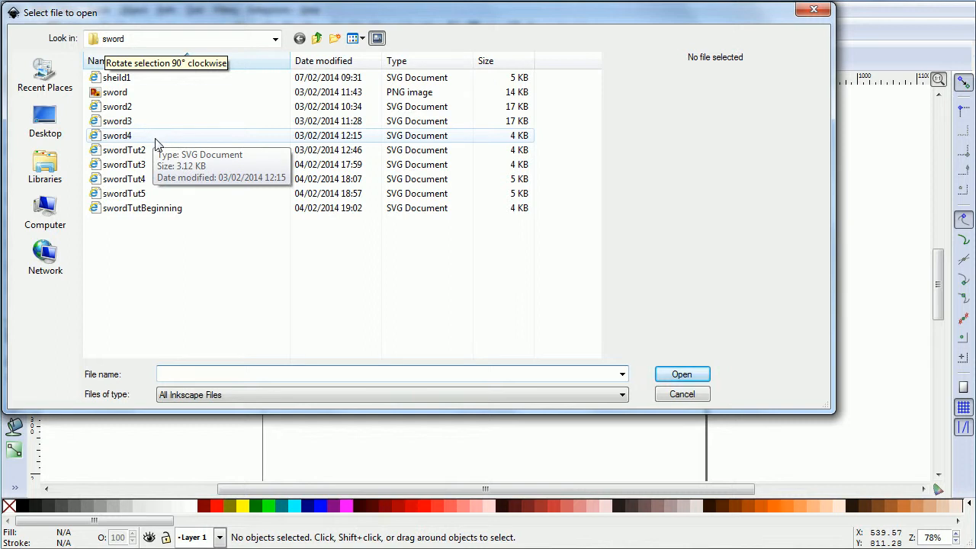
click(116, 135)
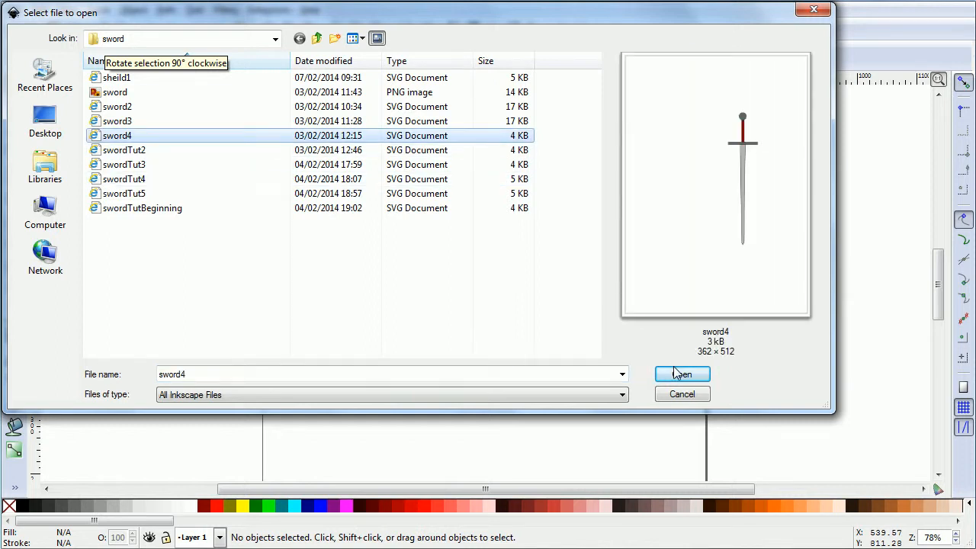
click(680, 373)
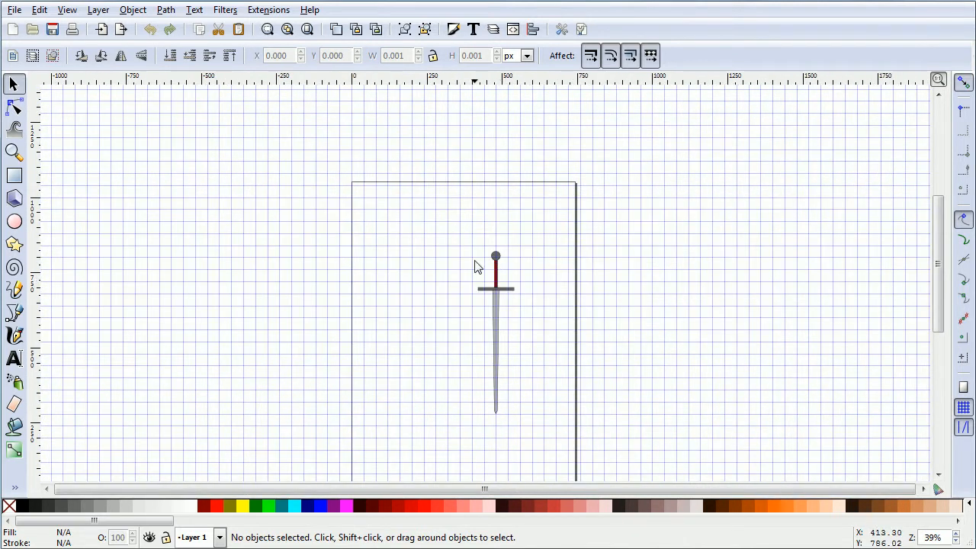
mouse_move(497, 424)
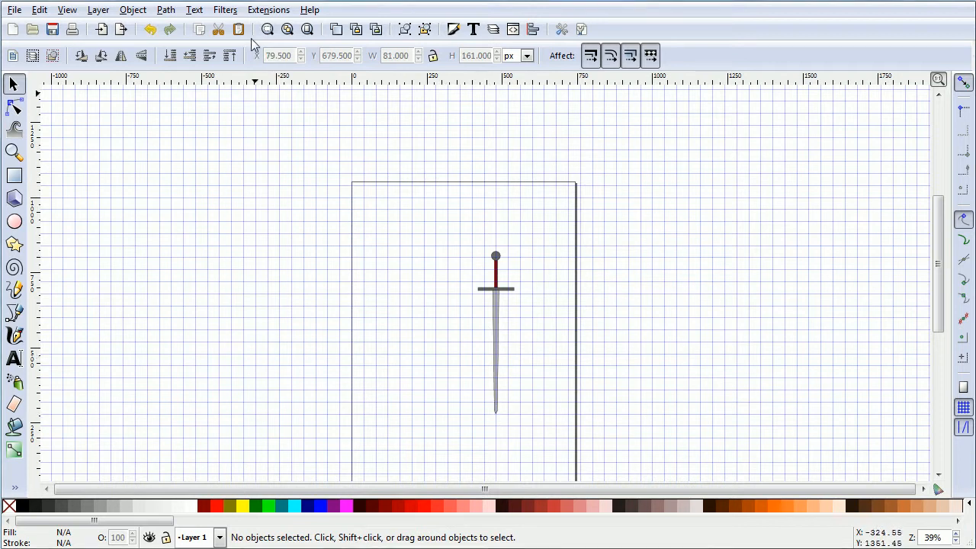
mouse_move(15, 313)
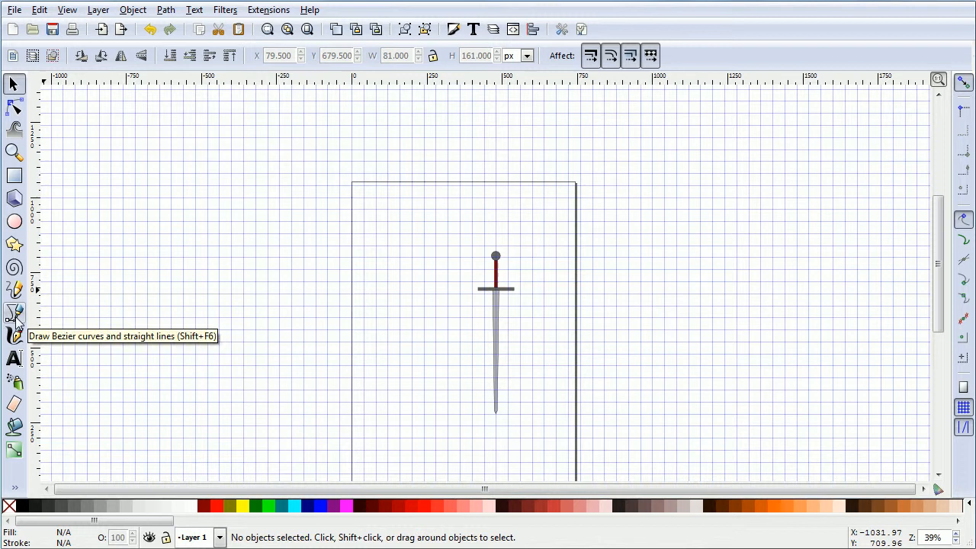
mouse_move(13, 313)
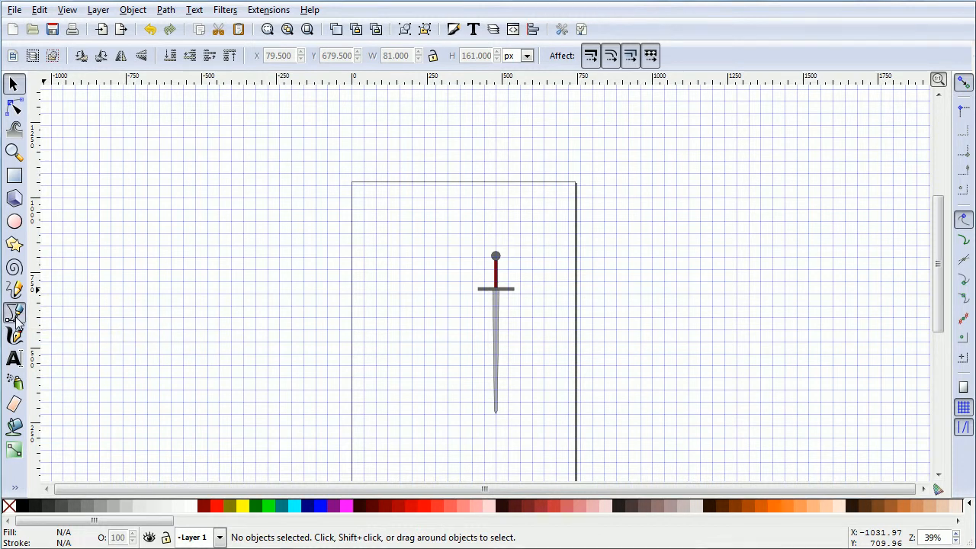
Step: Draw a closed downward-pointing triangle with the Bezier pen left of the sword
click(13, 312)
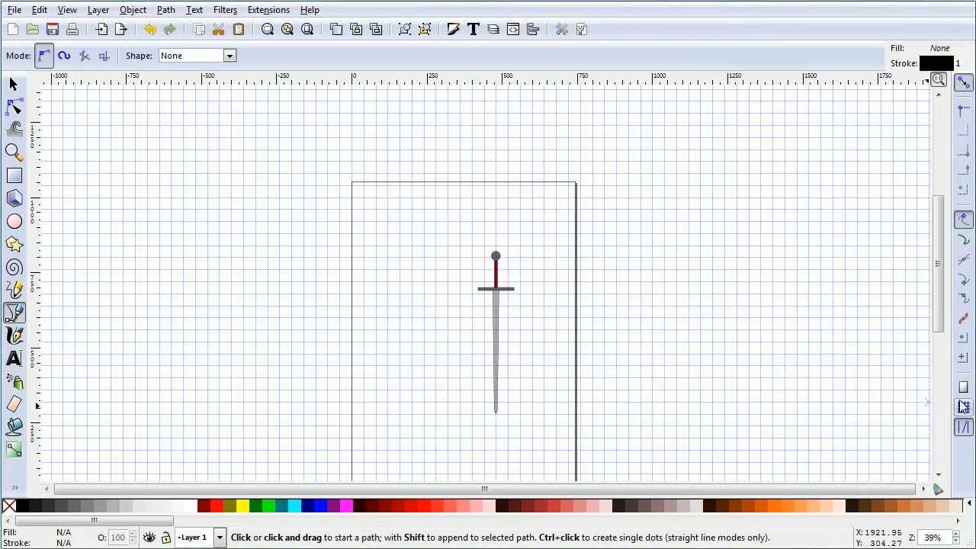
mouse_move(449, 319)
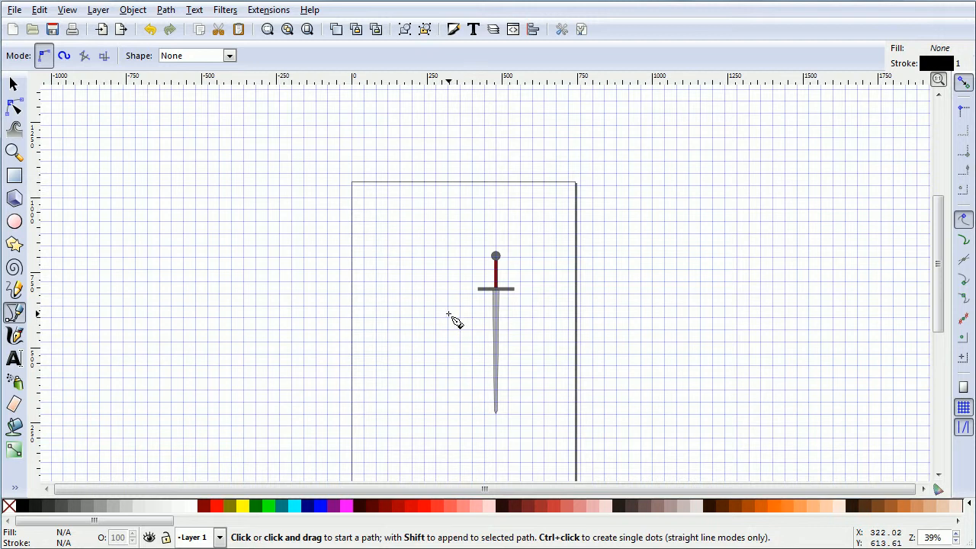
mouse_move(374, 302)
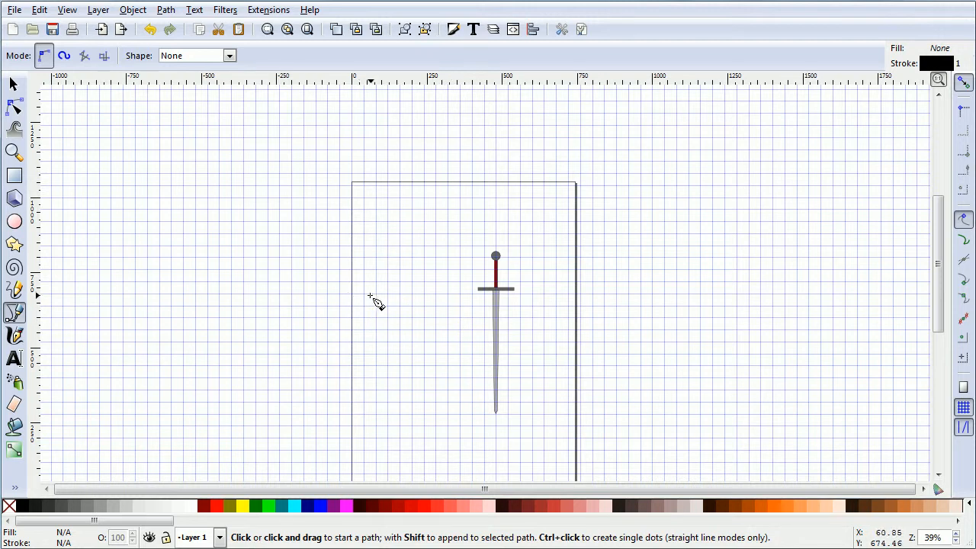
mouse_move(494, 298)
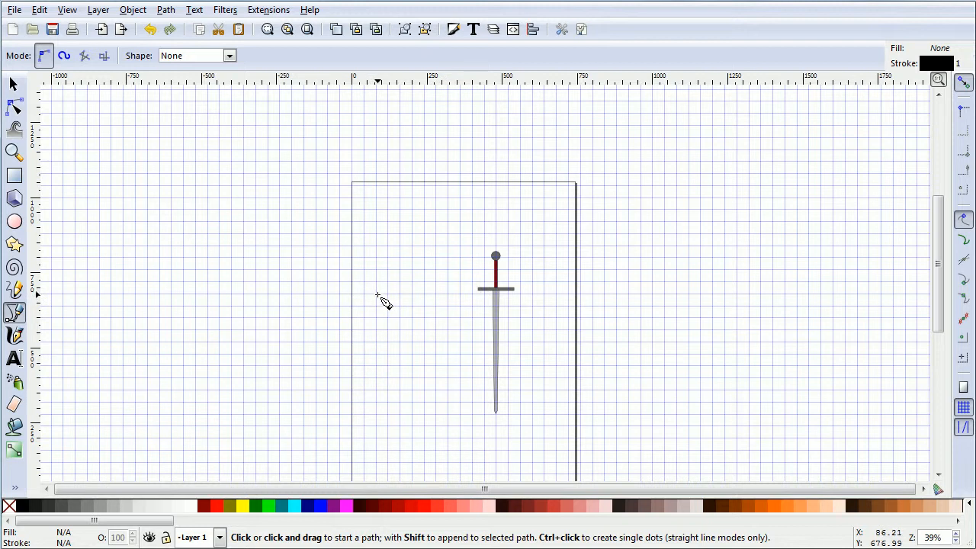
mouse_move(378, 298)
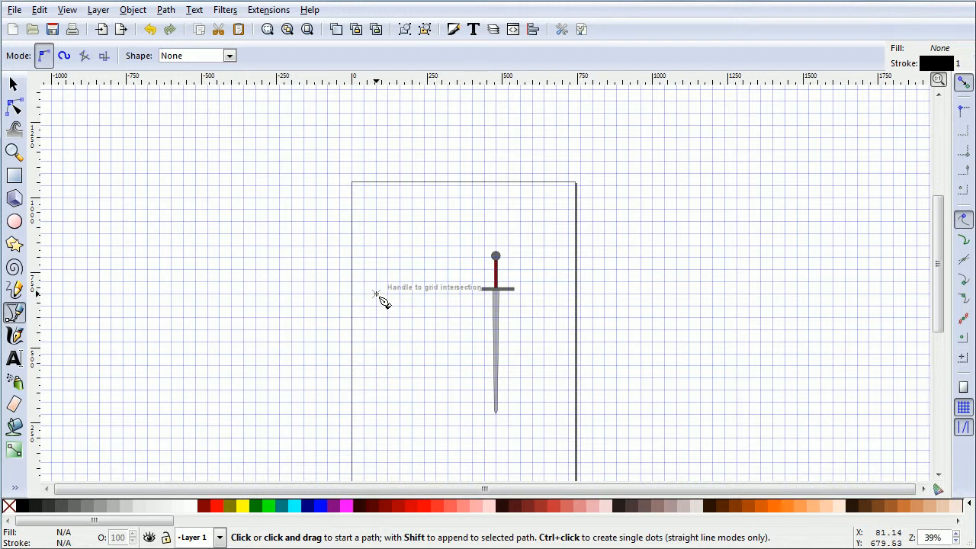
click(375, 293)
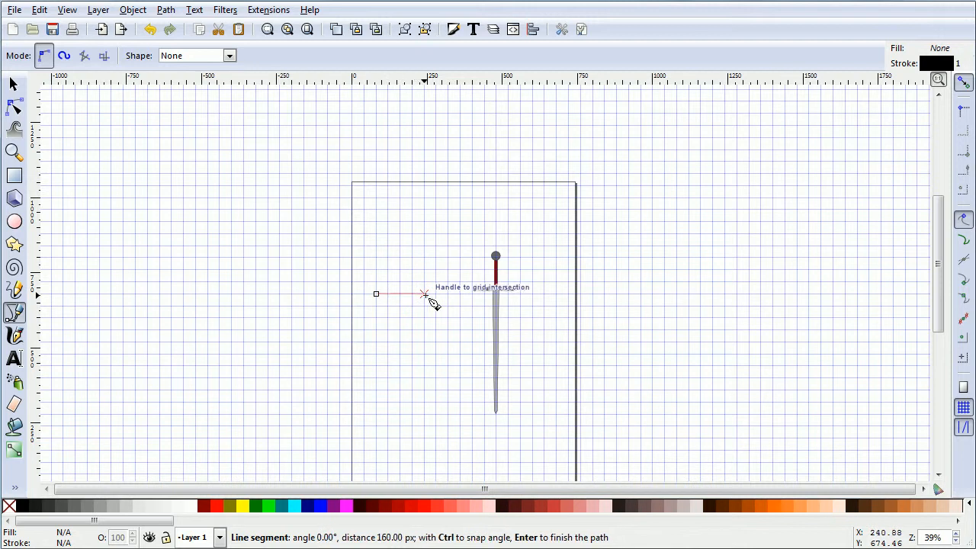
mouse_move(449, 295)
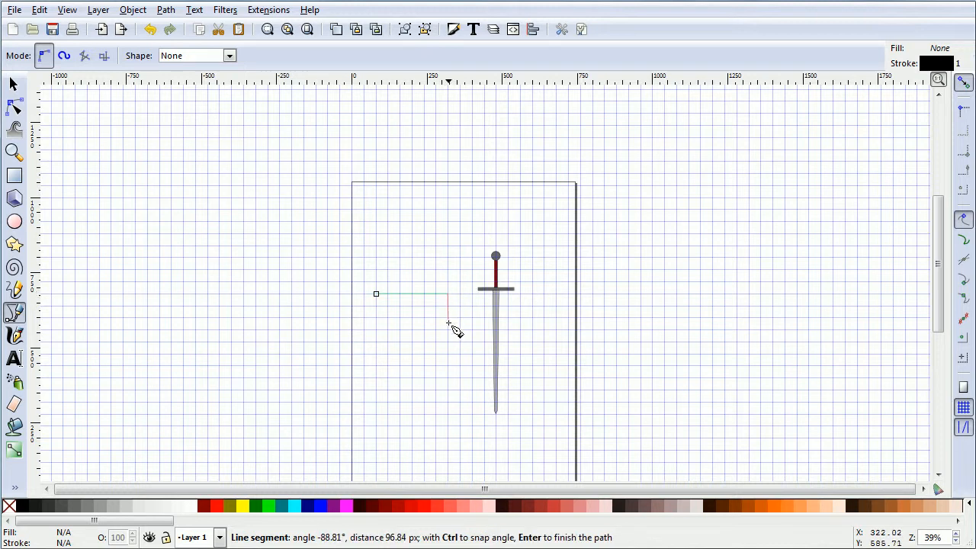
mouse_move(448, 344)
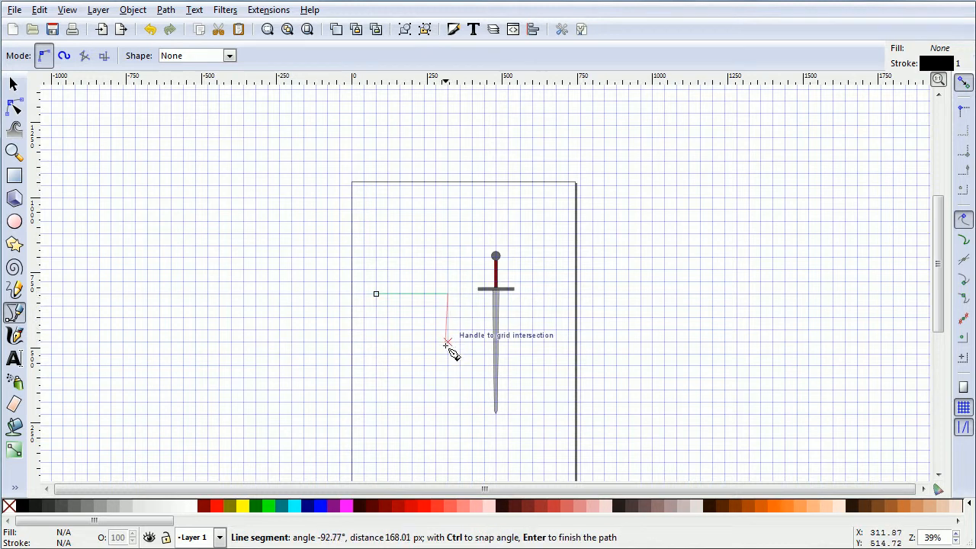
mouse_move(448, 391)
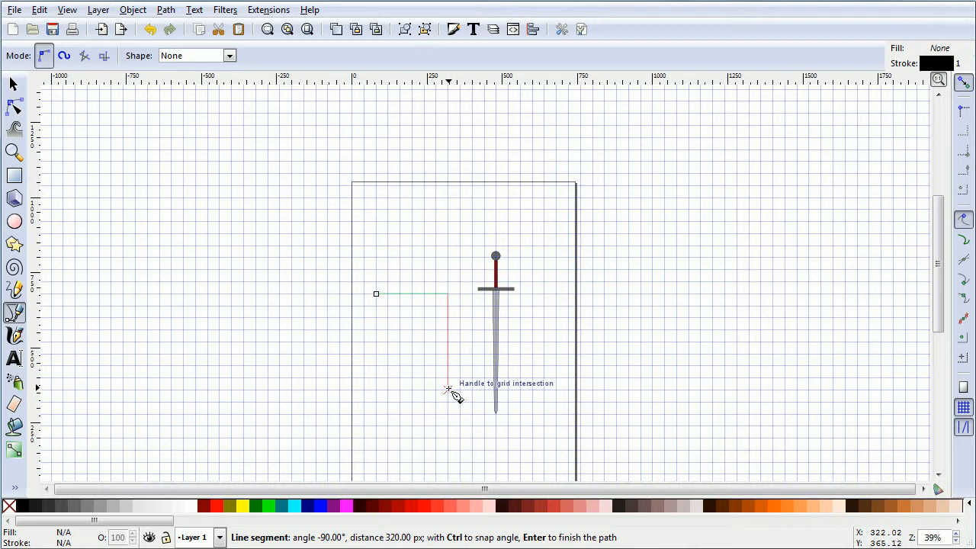
mouse_move(434, 393)
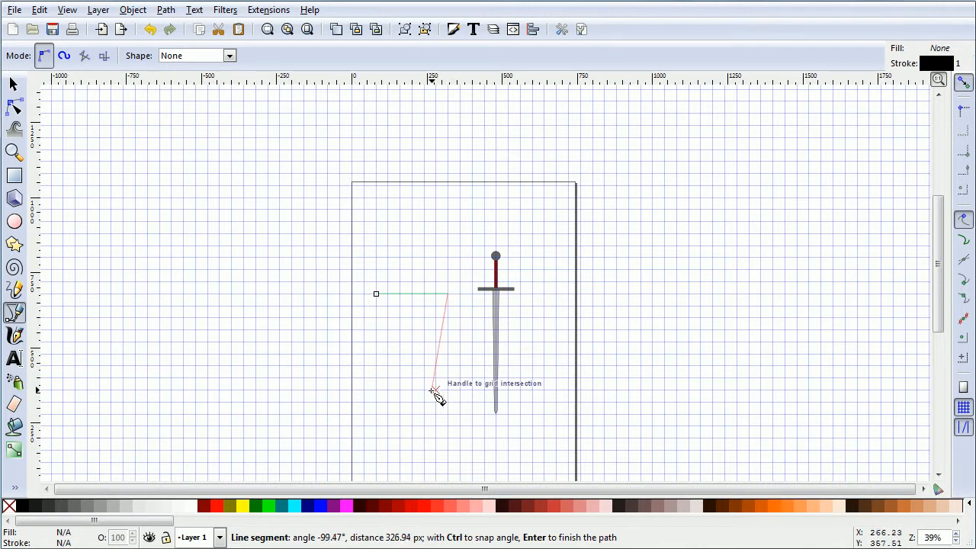
mouse_move(413, 391)
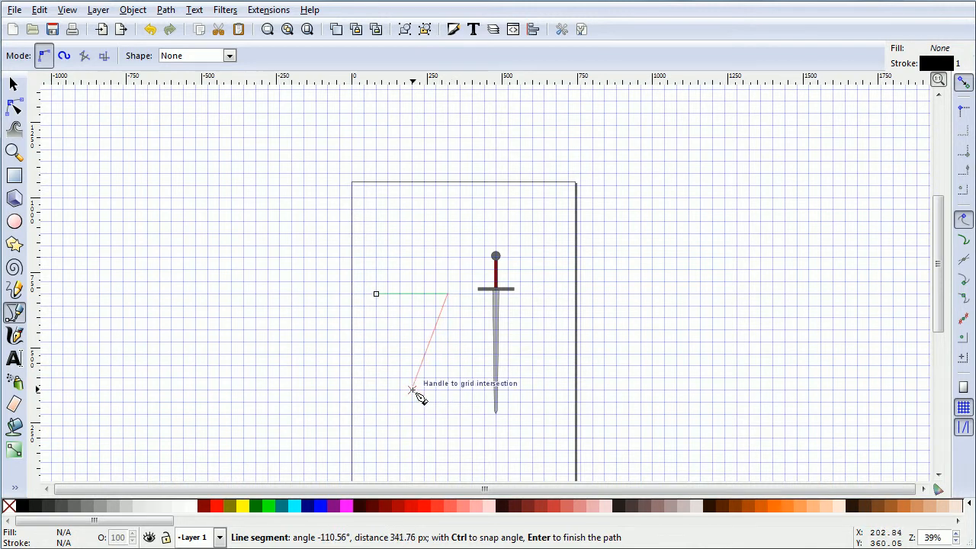
mouse_move(413, 390)
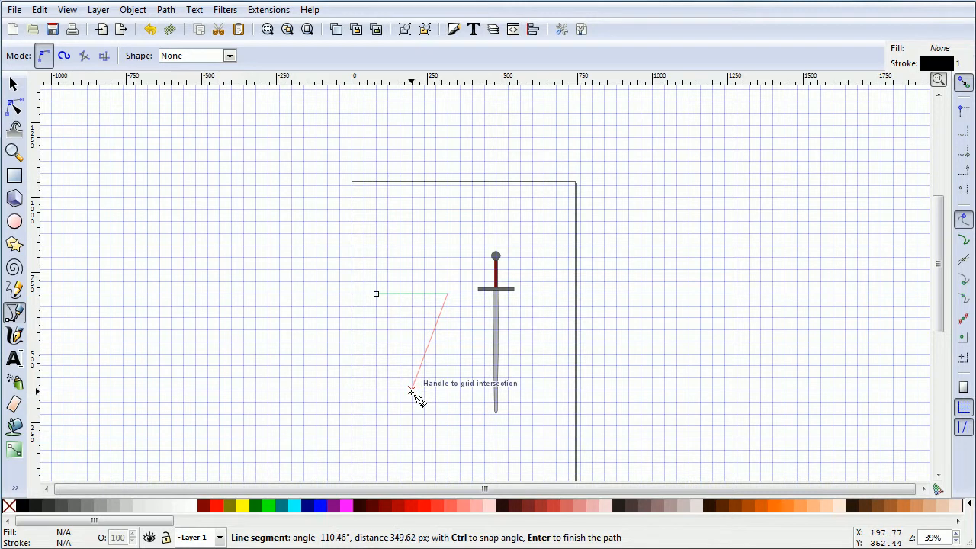
mouse_move(378, 305)
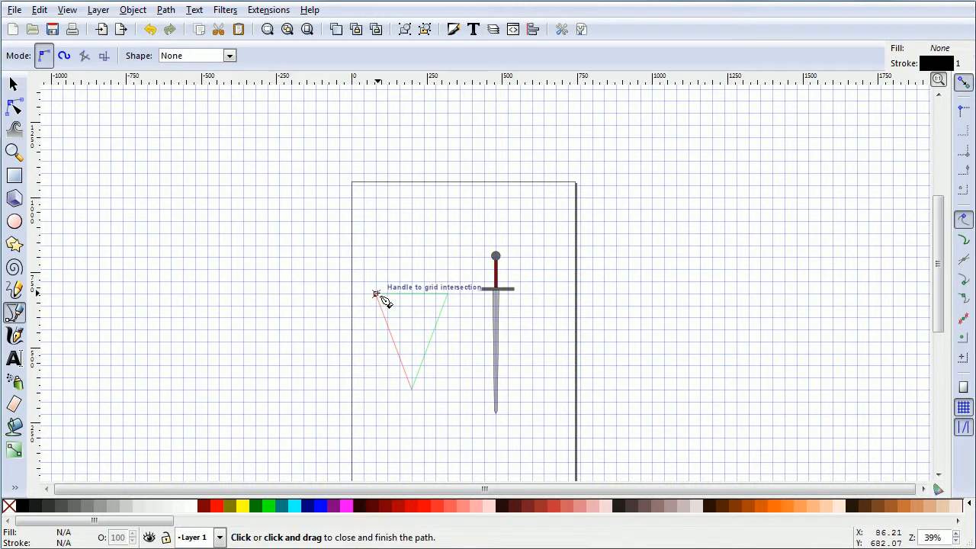
click(377, 294)
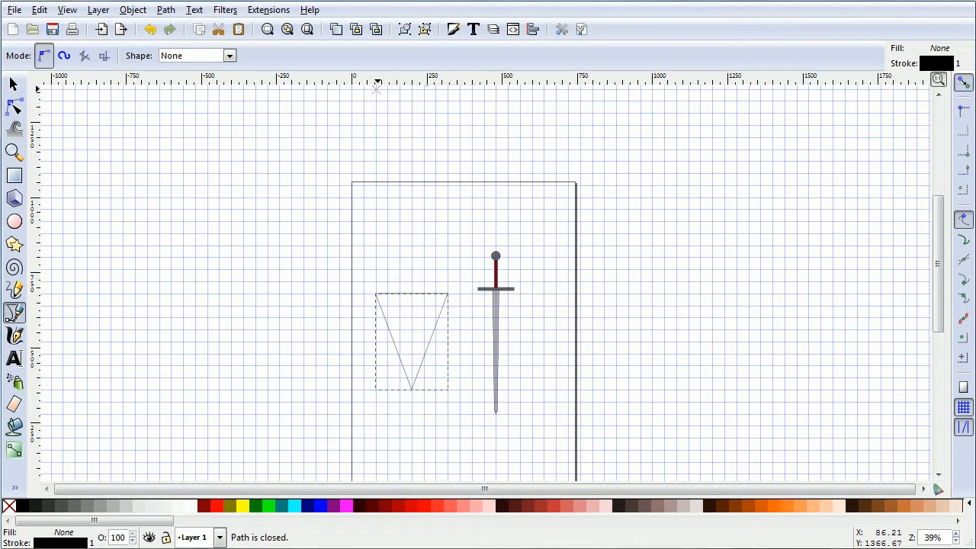
mouse_move(13, 107)
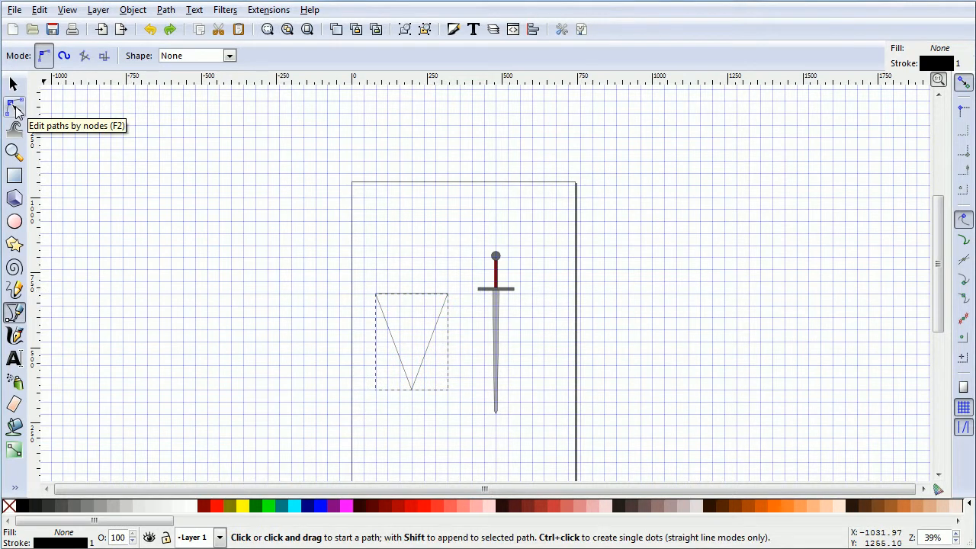
Step: Smooth the triangle's bottom node and raise its handles into a pointed shield base
click(15, 107)
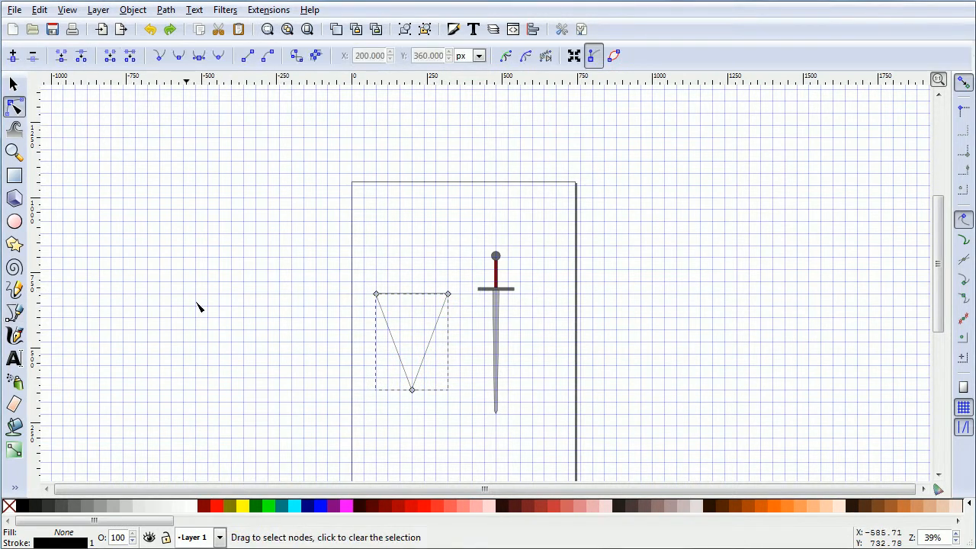
click(412, 390)
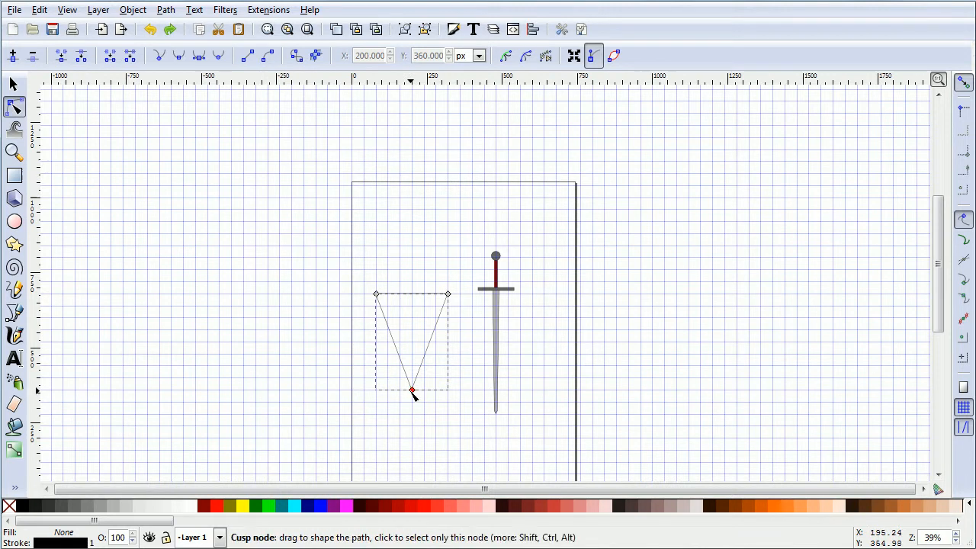
click(412, 390)
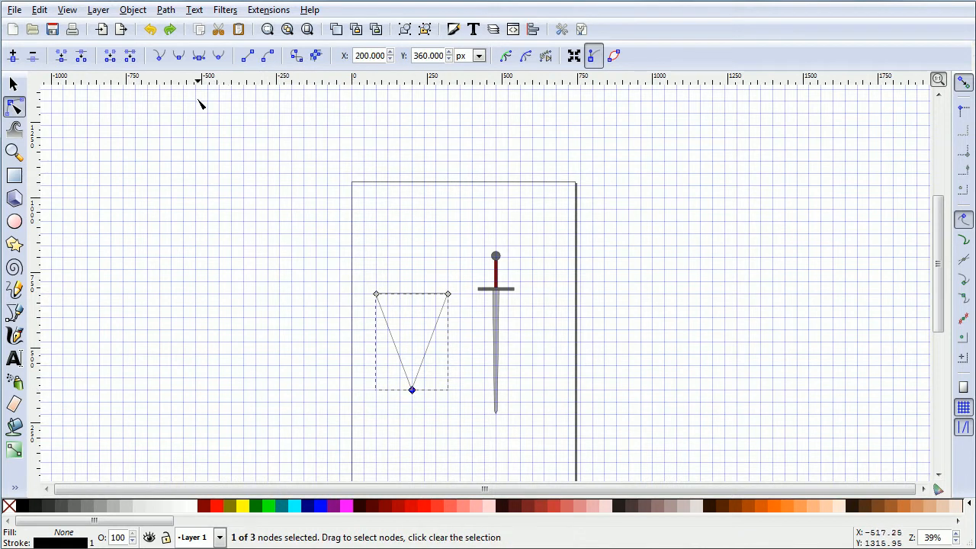
mouse_move(178, 55)
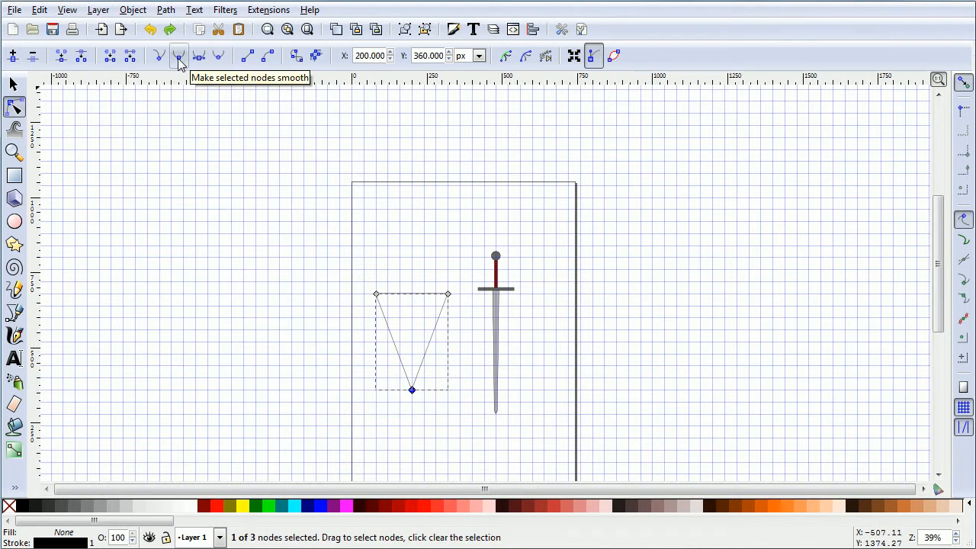
click(179, 55)
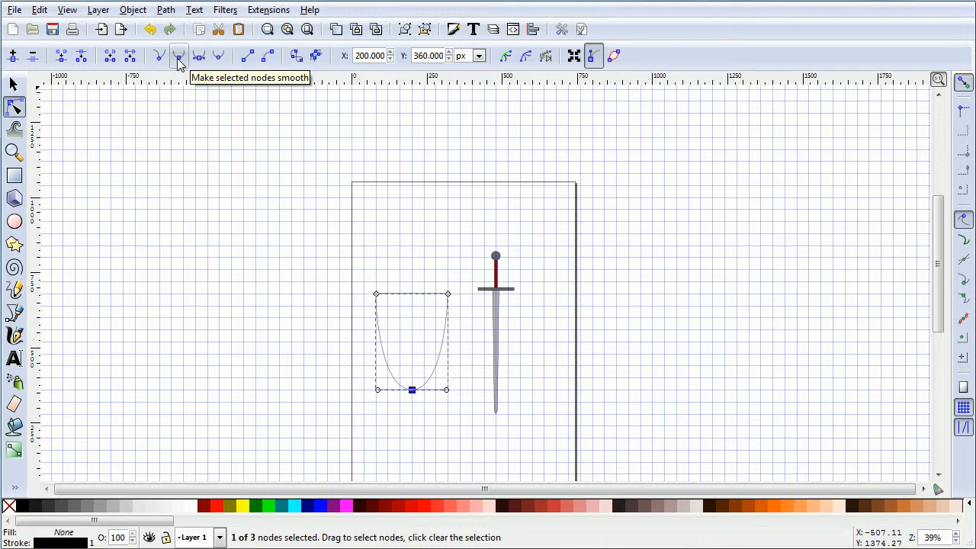
mouse_move(159, 55)
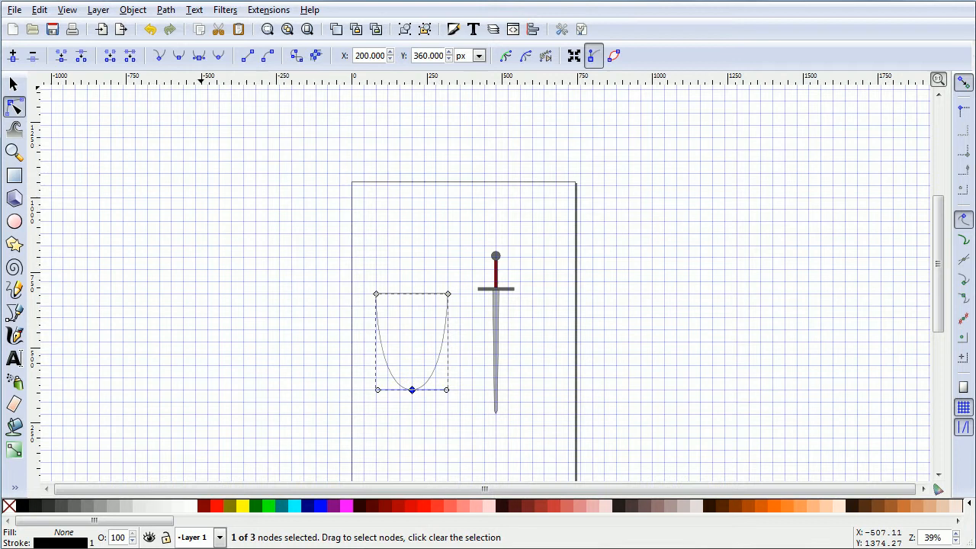
mouse_move(455, 403)
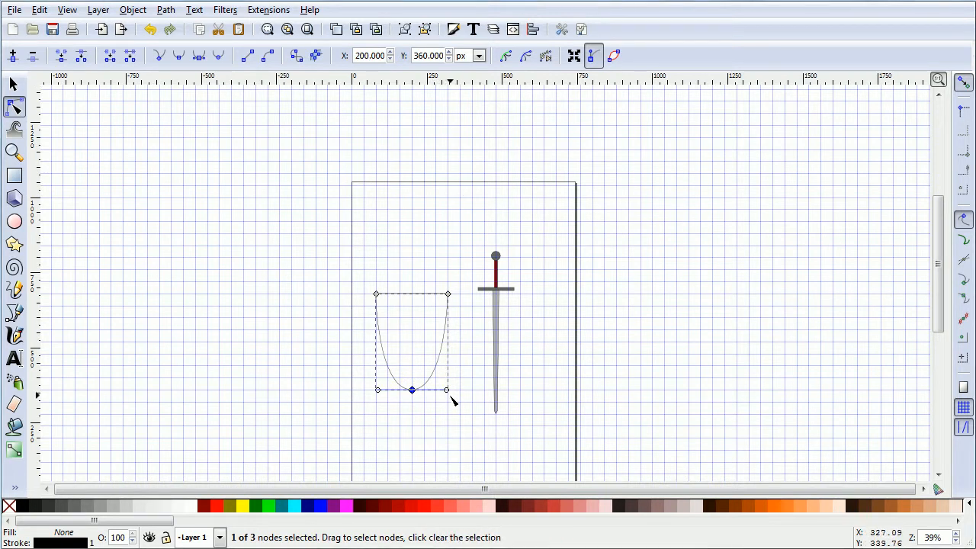
drag(445, 388, 445, 372)
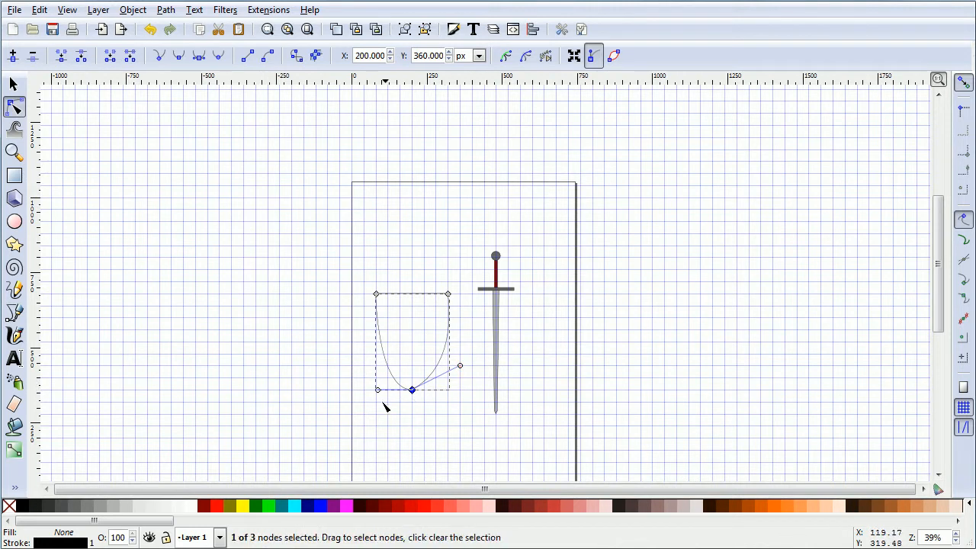
drag(378, 388, 380, 387)
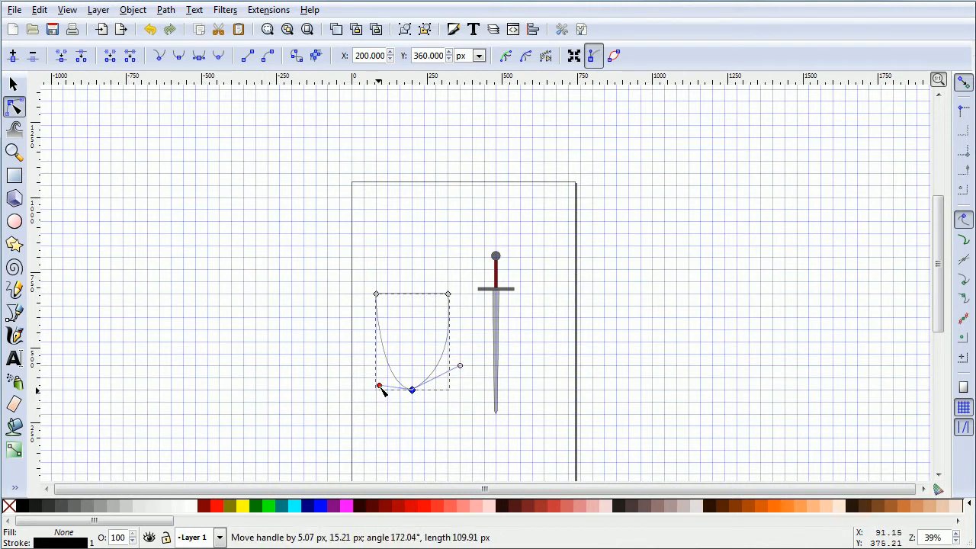
drag(380, 384, 372, 364)
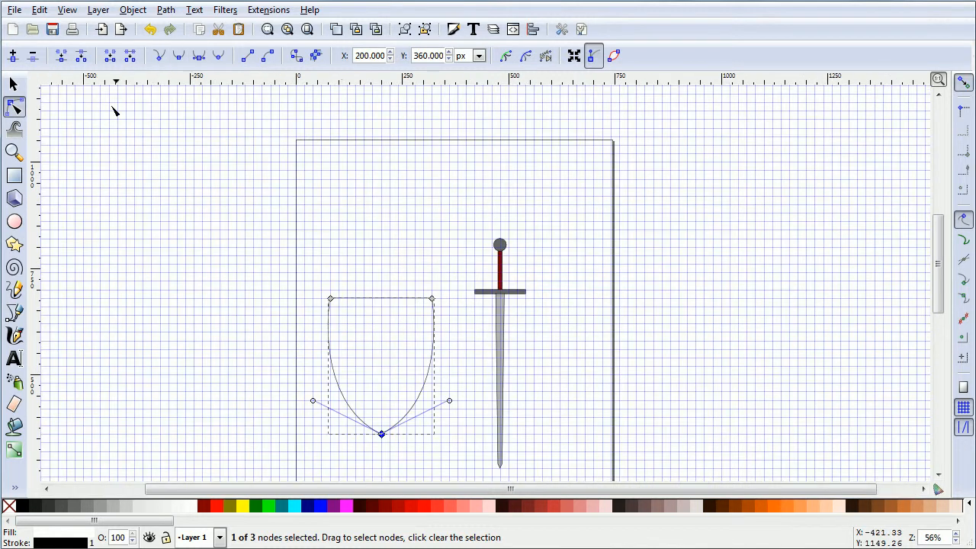
Step: Draw a thin horizontal rectangle spanning across the shield's upper part
click(16, 177)
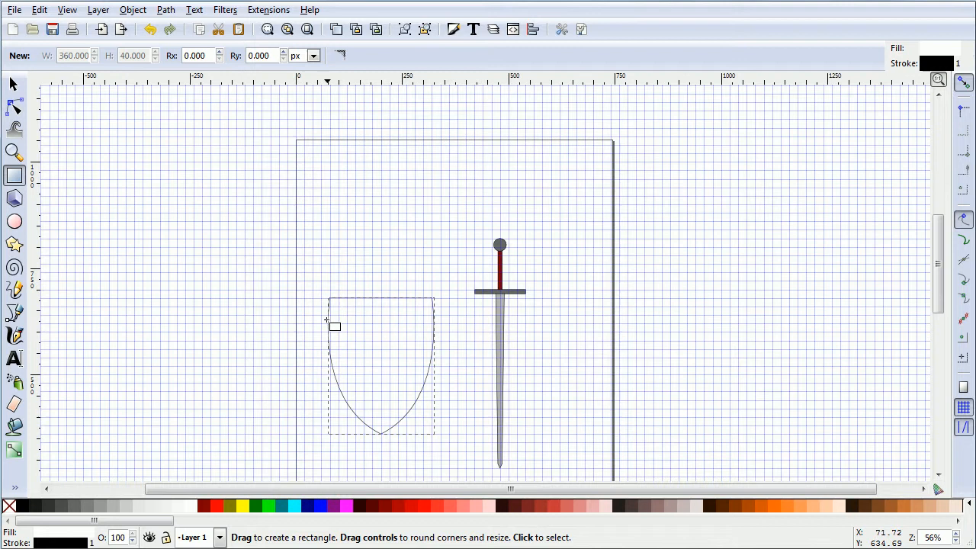
mouse_move(335, 347)
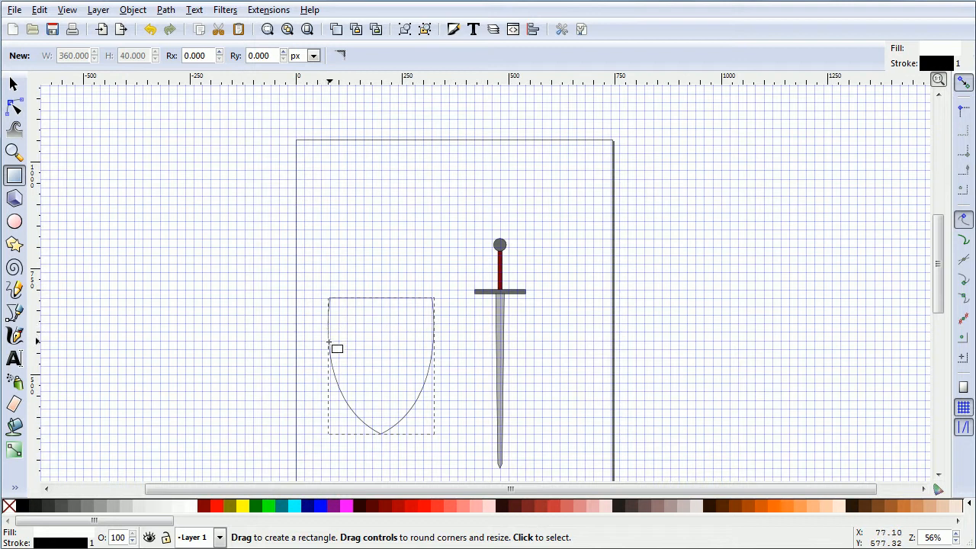
mouse_move(333, 357)
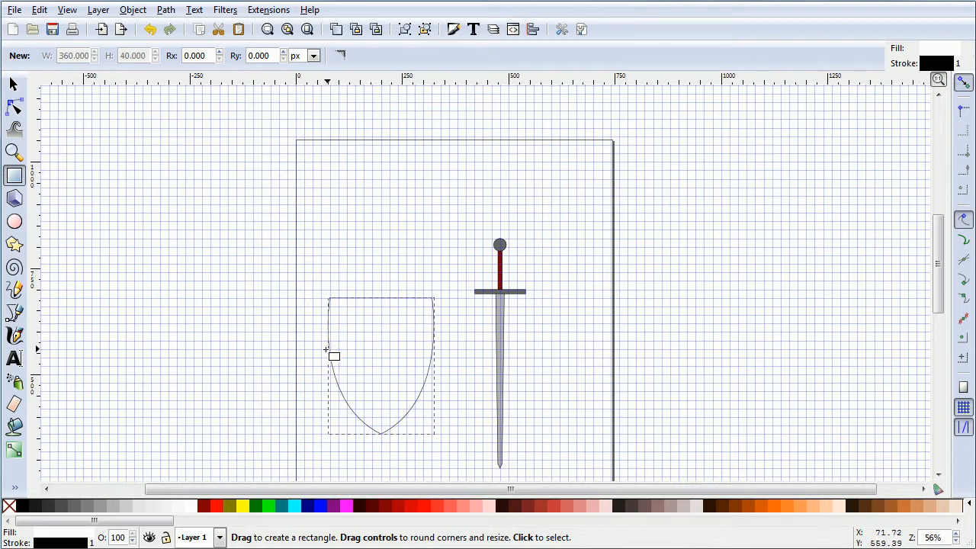
mouse_move(303, 351)
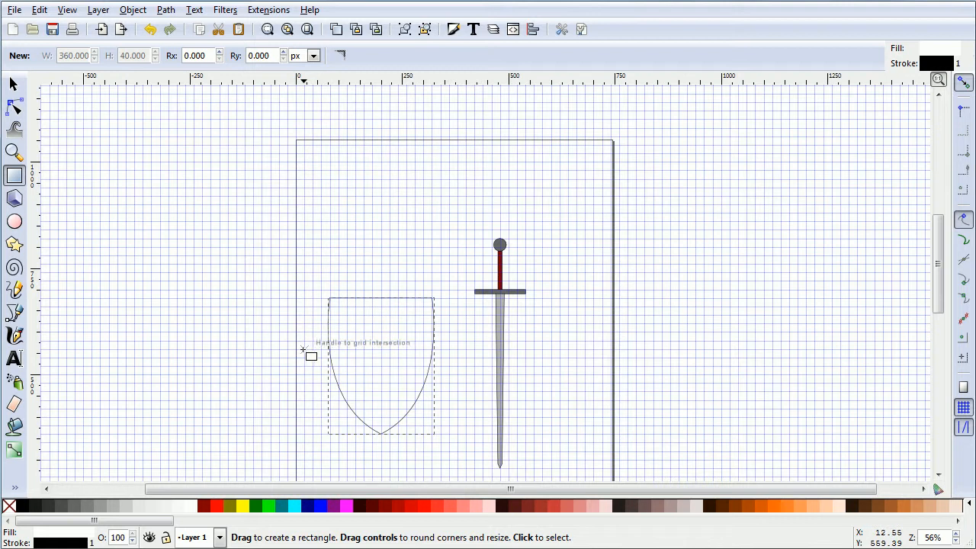
mouse_move(305, 350)
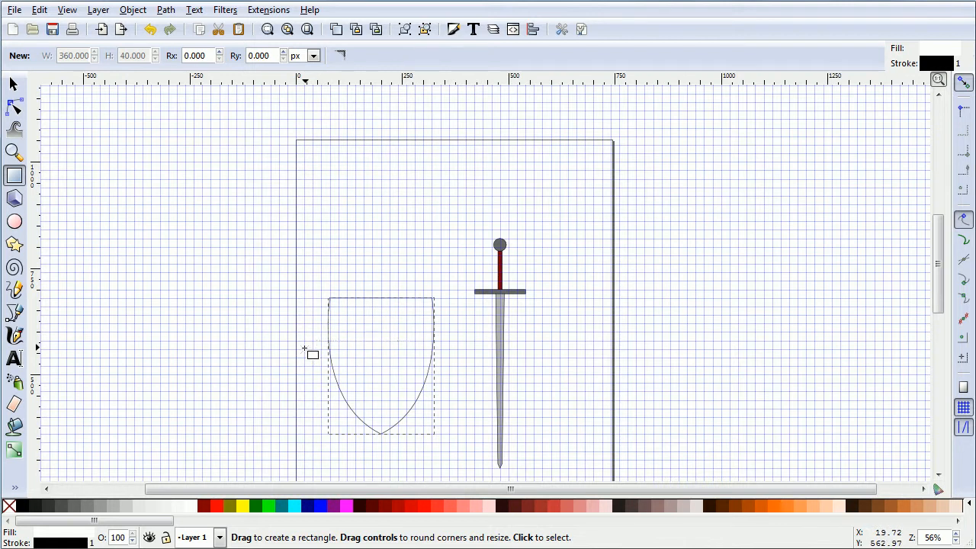
drag(305, 351, 435, 374)
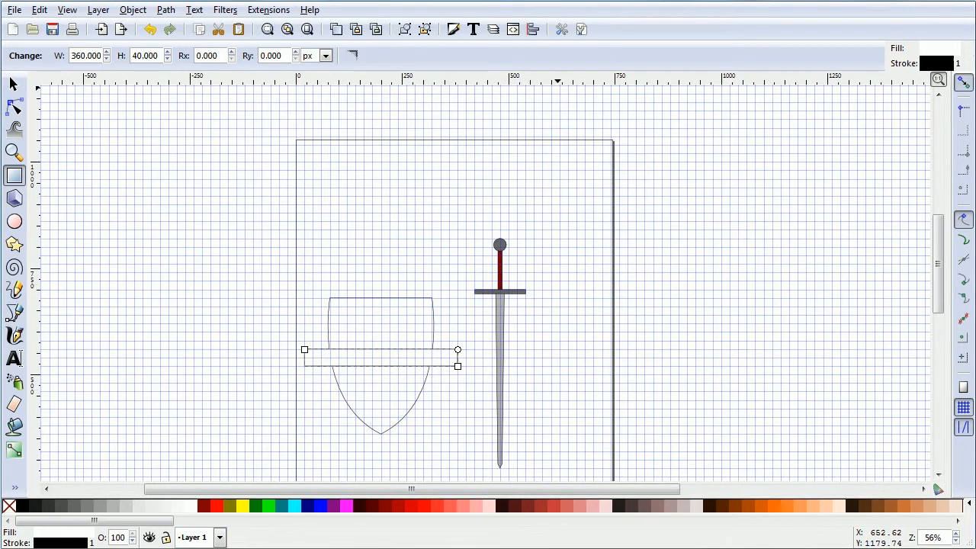
mouse_move(454, 29)
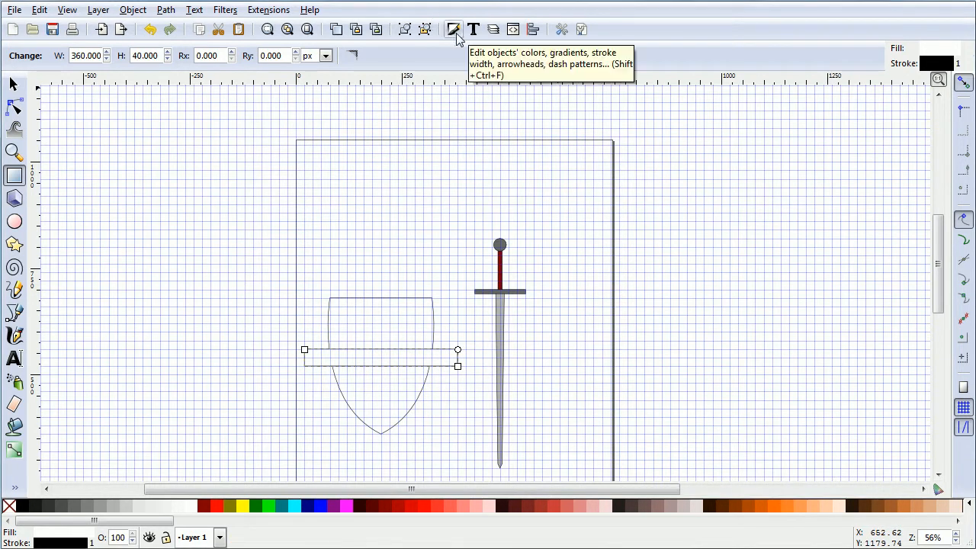
Step: Remove the bar's outline stroke and fill it solid red
click(454, 29)
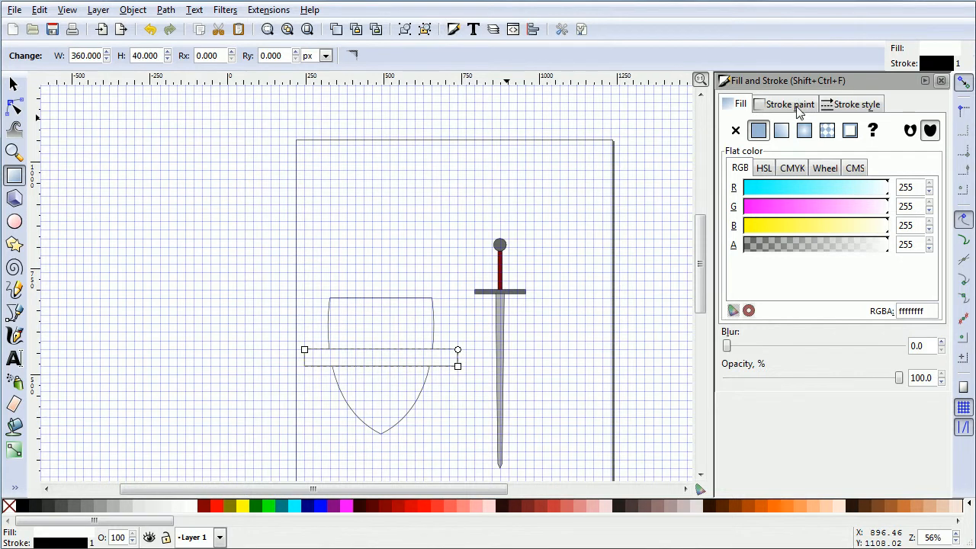
click(757, 130)
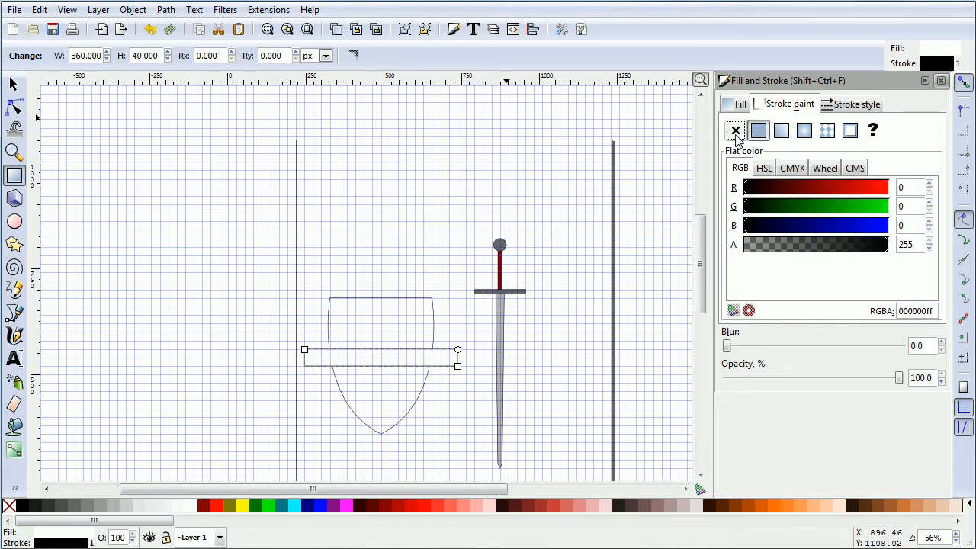
click(735, 130)
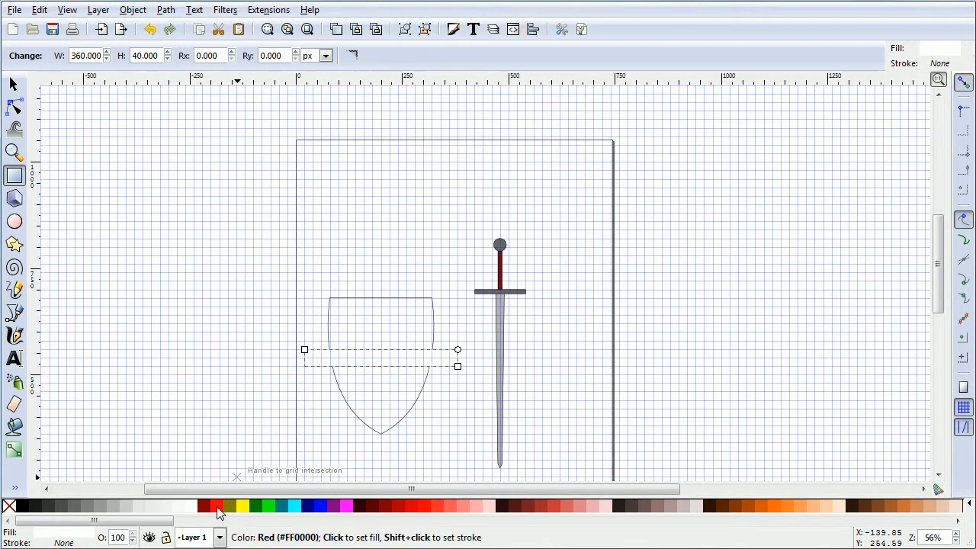
click(216, 506)
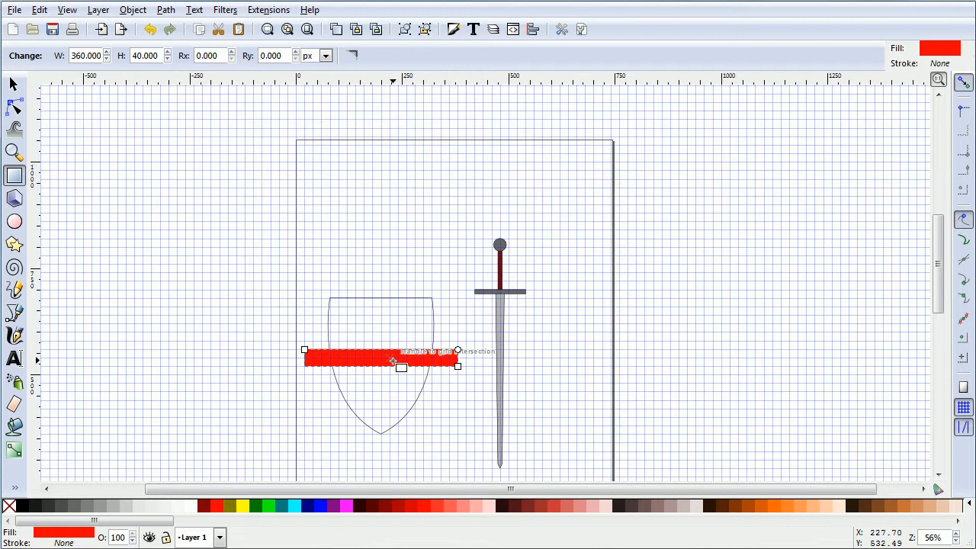
Step: Duplicate the red bar and rotate the copy 90° CW into an upright cross arm
right_click(394, 360)
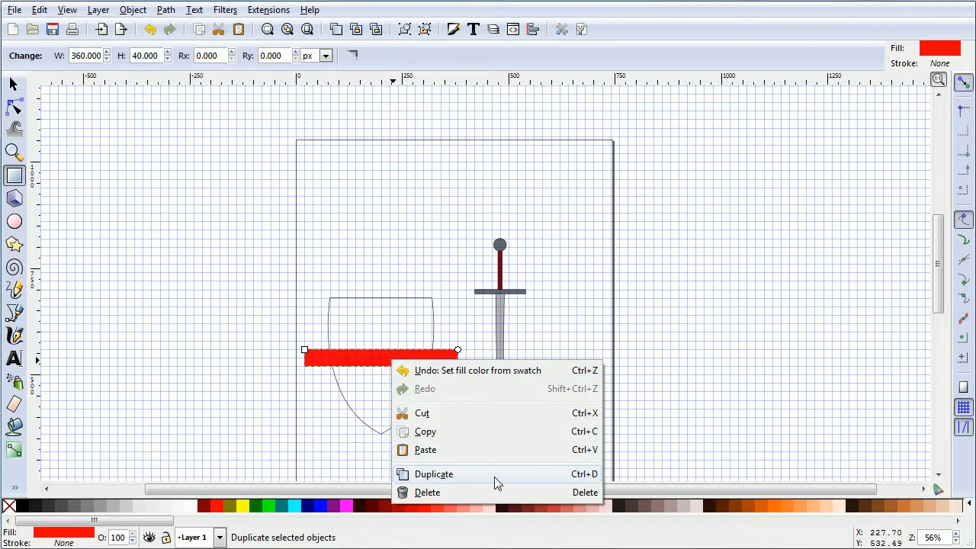
click(433, 472)
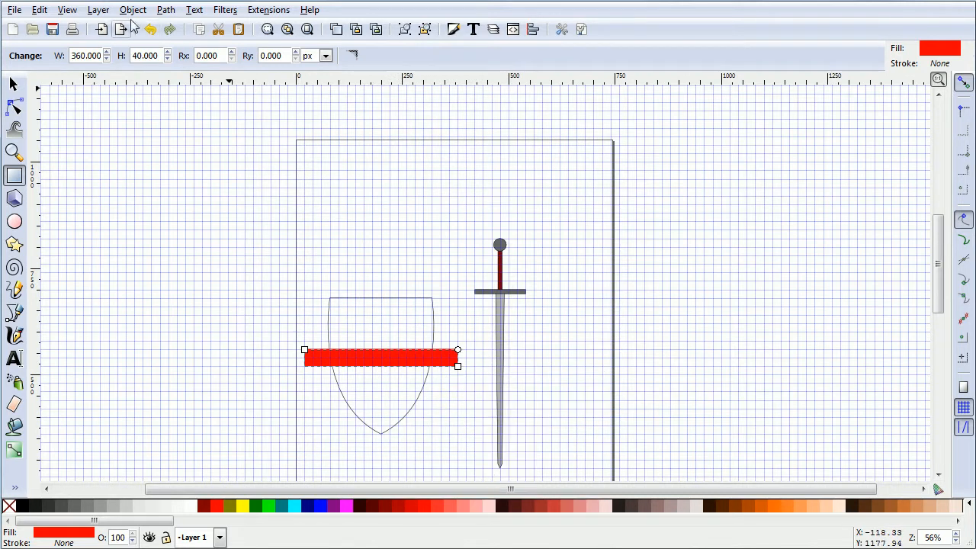
click(131, 10)
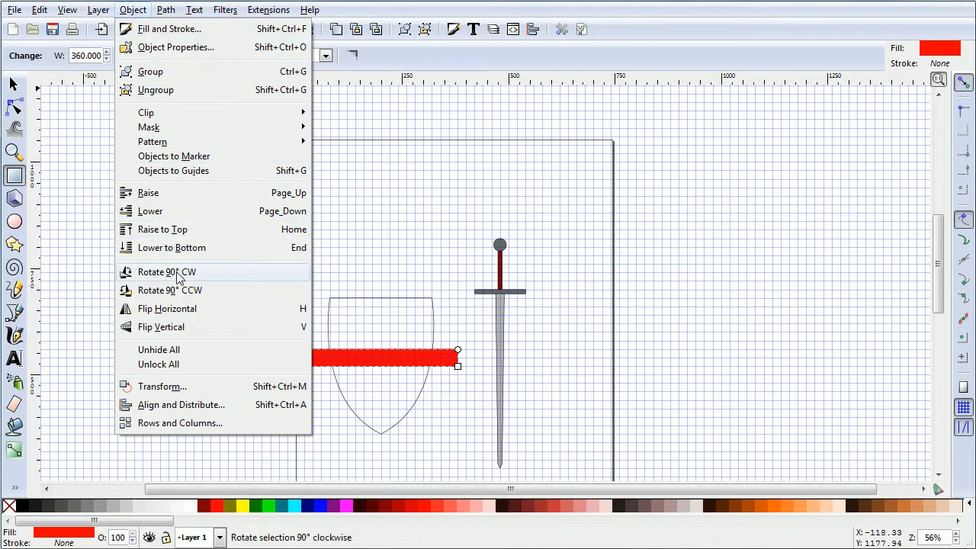
click(166, 271)
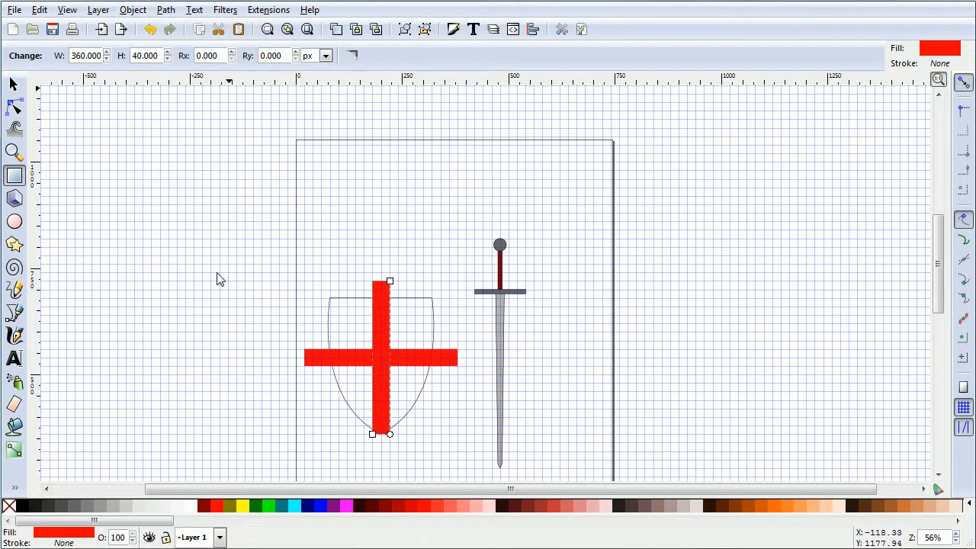
click(15, 175)
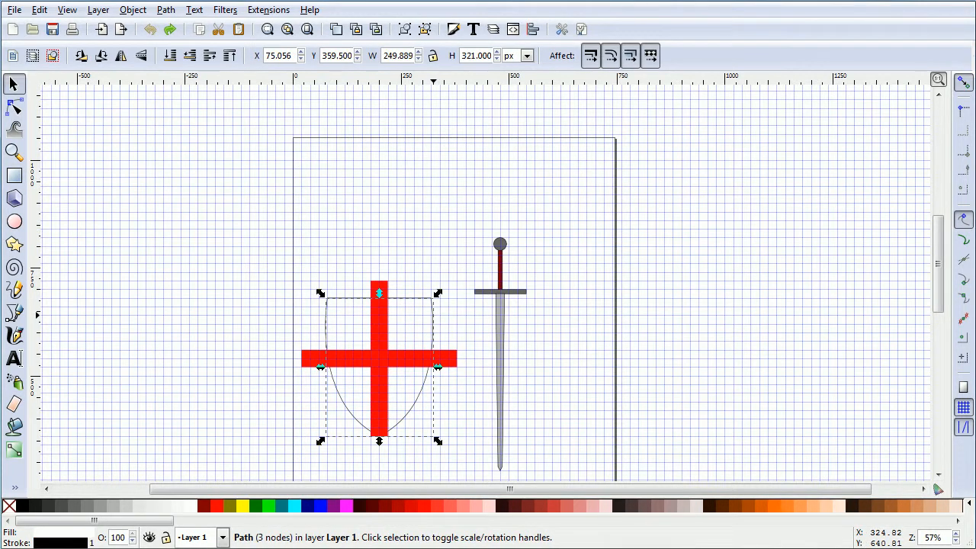
mouse_move(457, 363)
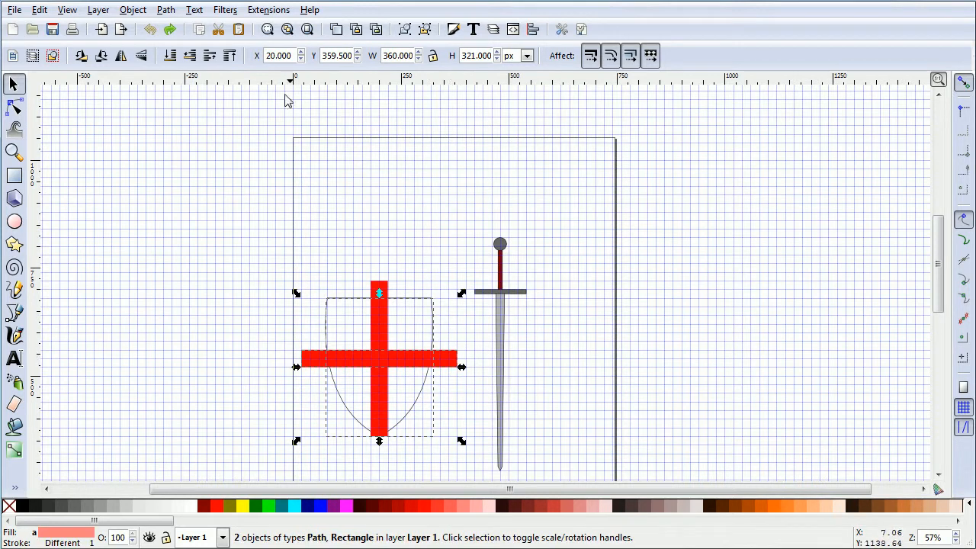
click(165, 9)
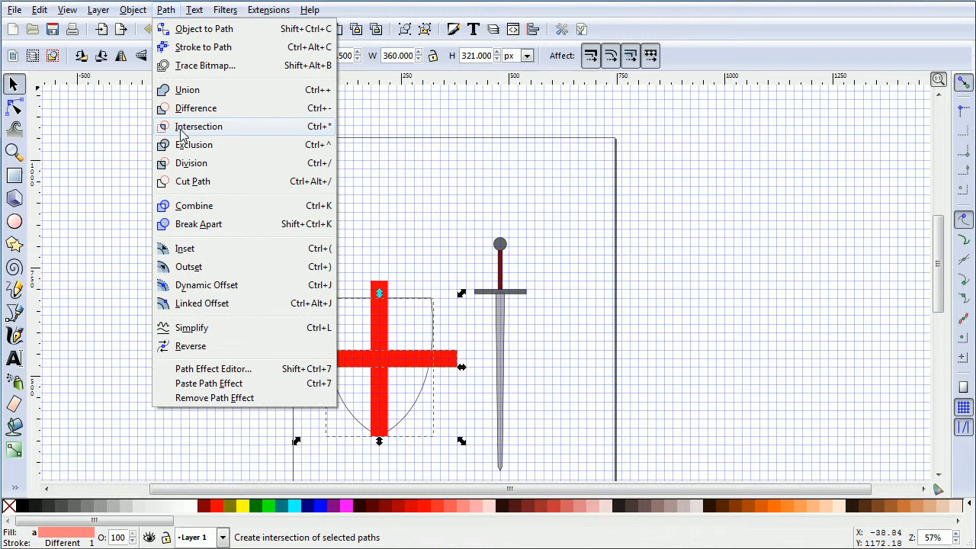
click(199, 125)
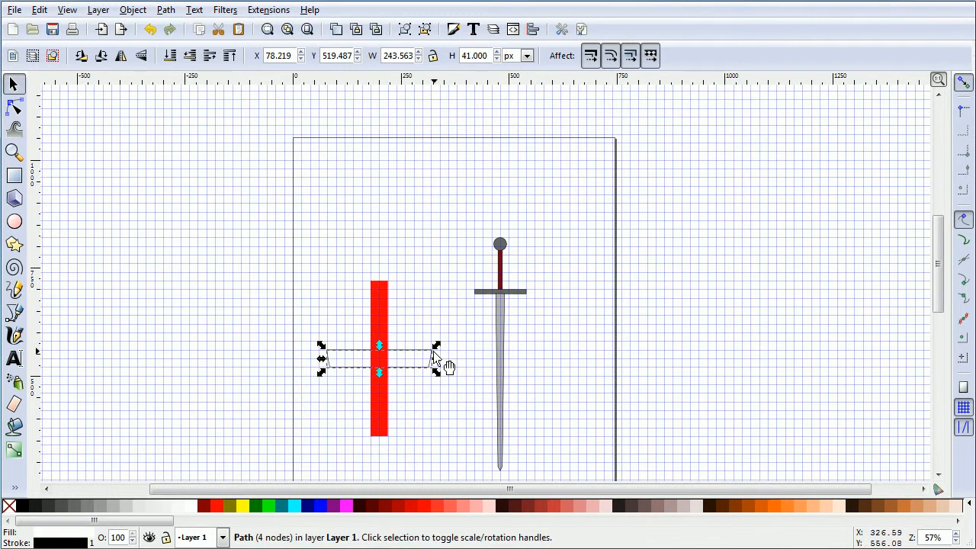
mouse_move(339, 298)
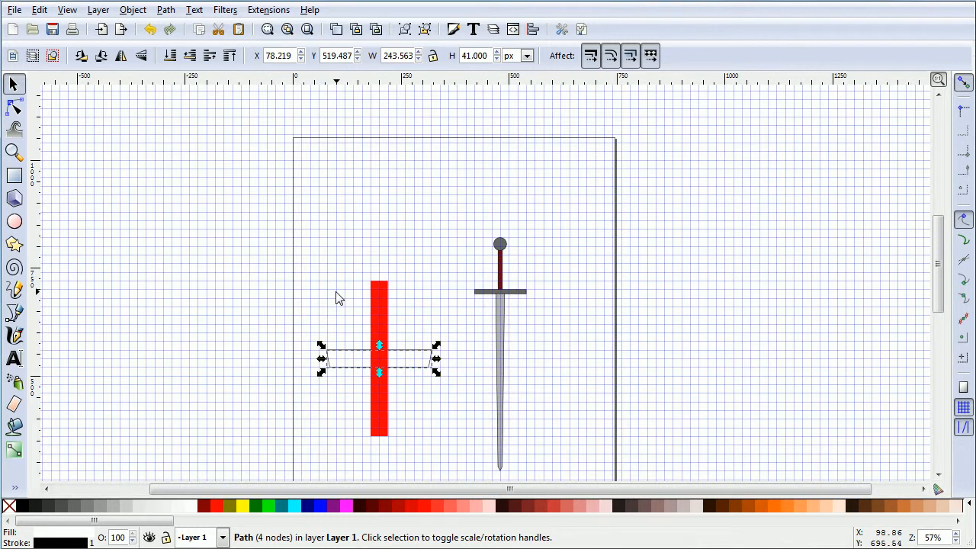
mouse_move(343, 358)
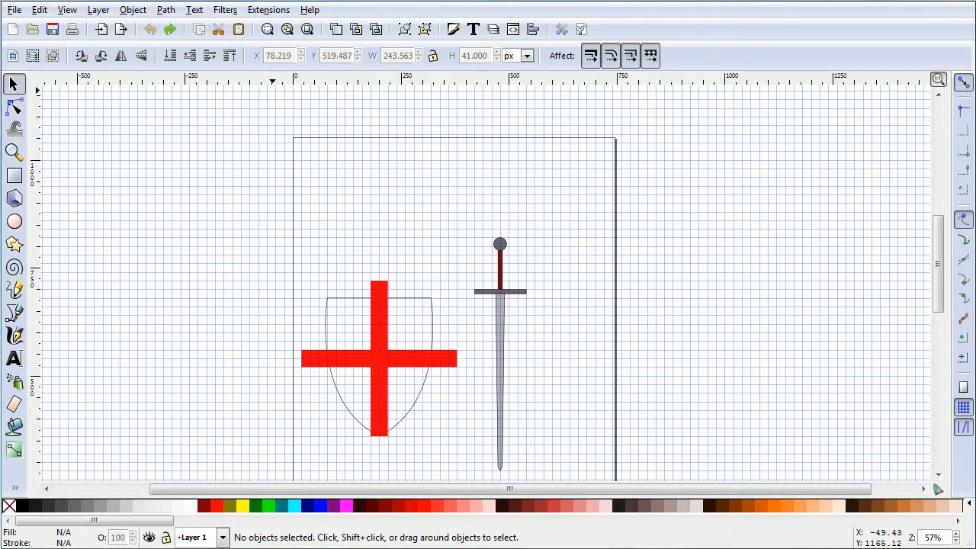
mouse_move(439, 329)
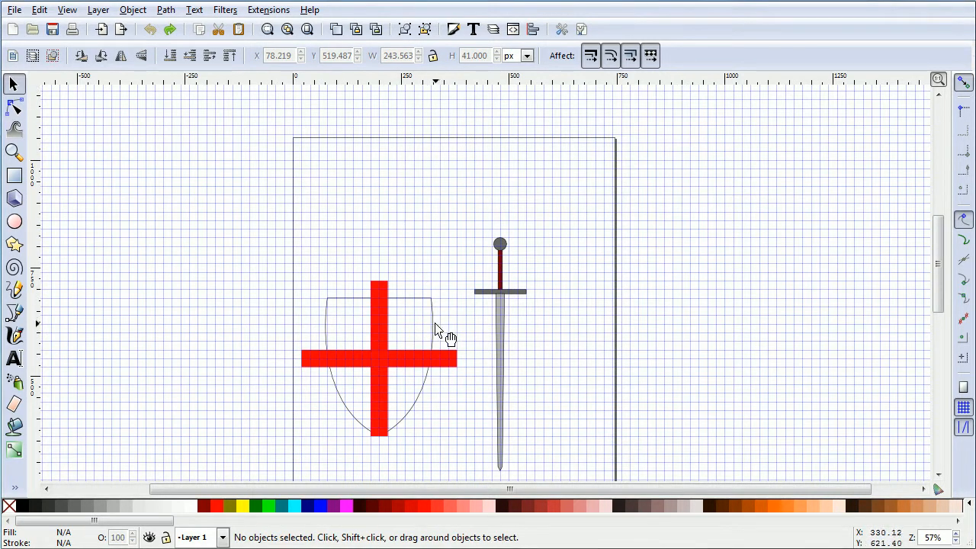
Step: Intersect a red-filled shield duplicate with the horizontal bar to clip it
right_click(374, 358)
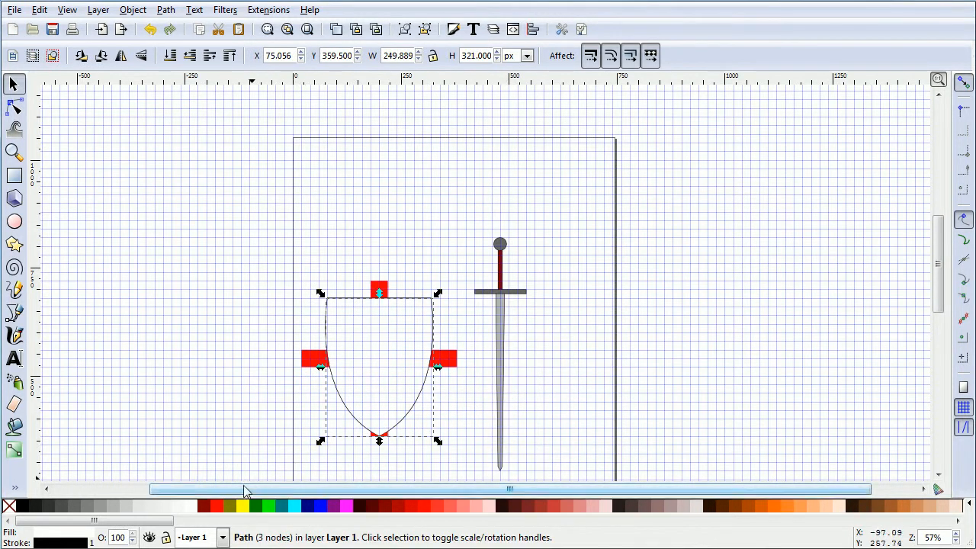
mouse_move(221, 506)
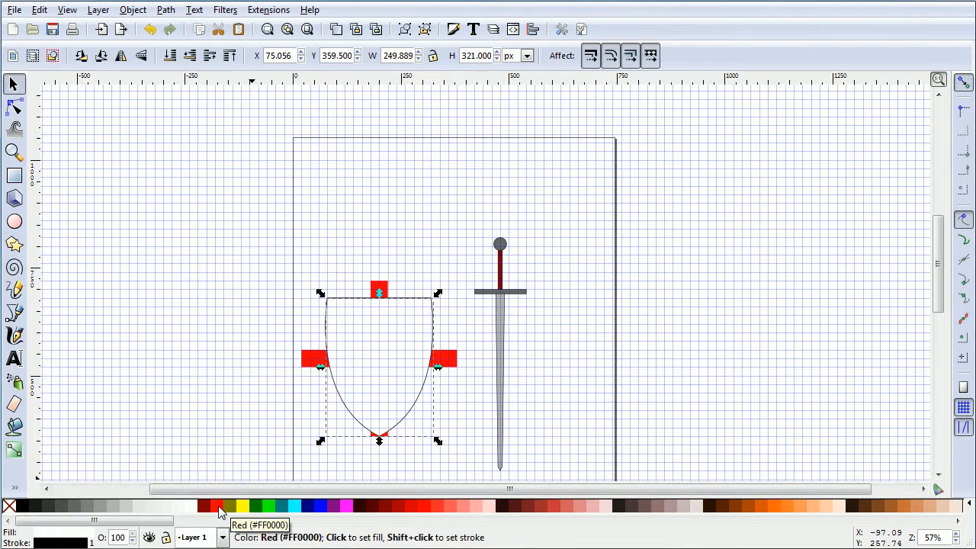
click(219, 507)
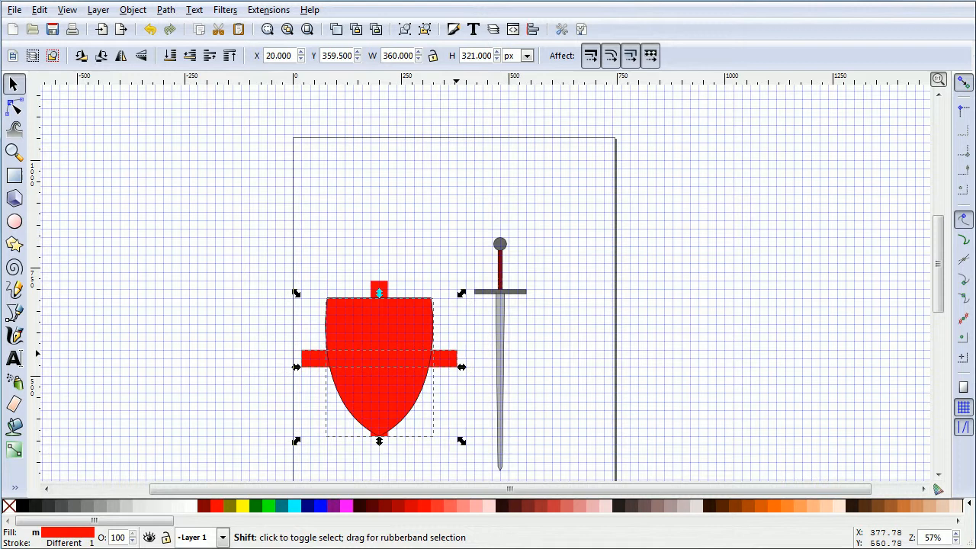
click(164, 9)
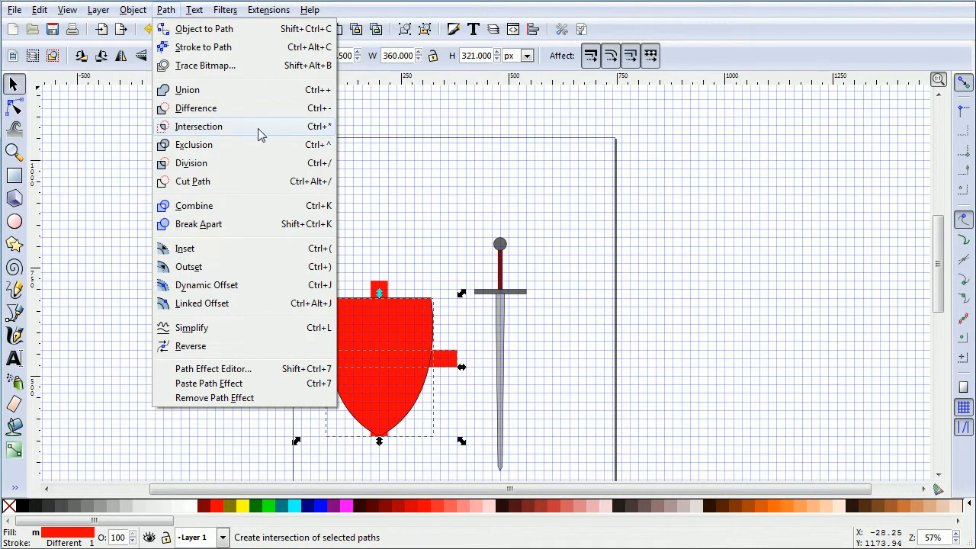
click(199, 125)
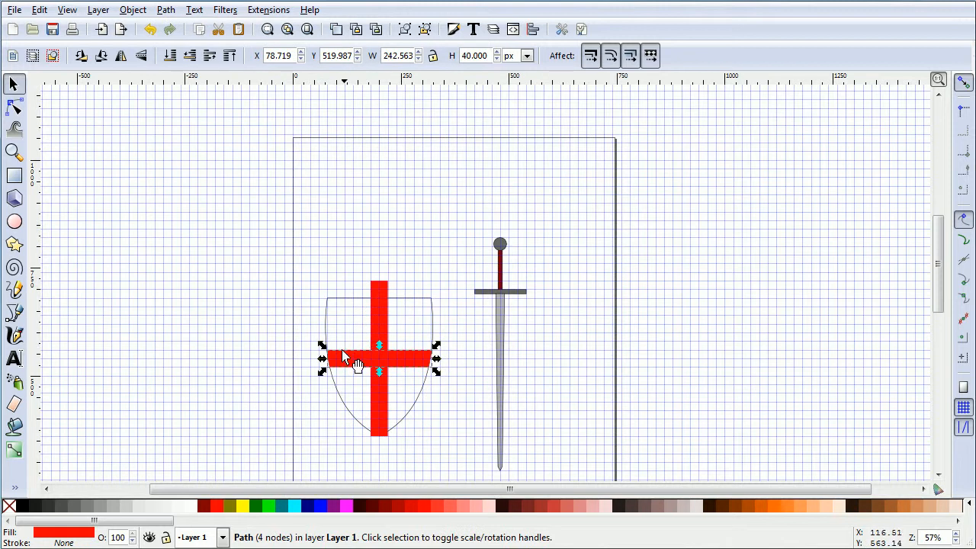
mouse_move(445, 323)
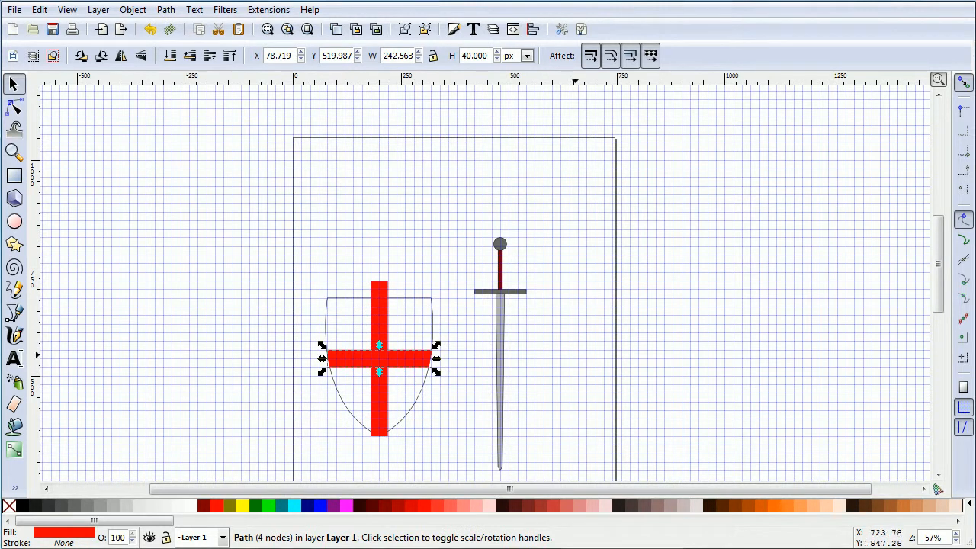
mouse_move(434, 308)
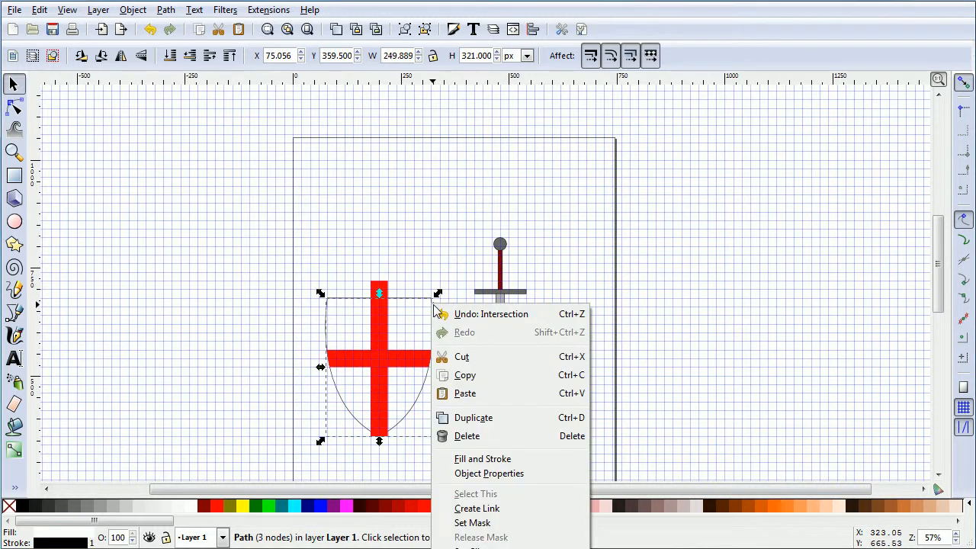
Step: Intersect a second red-filled shield duplicate with the vertical bar to clip it
click(467, 436)
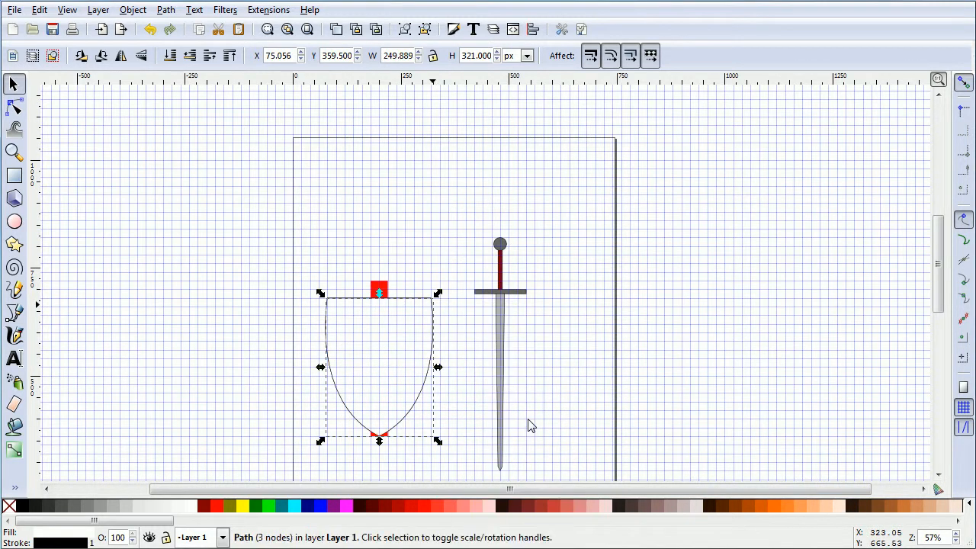
mouse_move(219, 506)
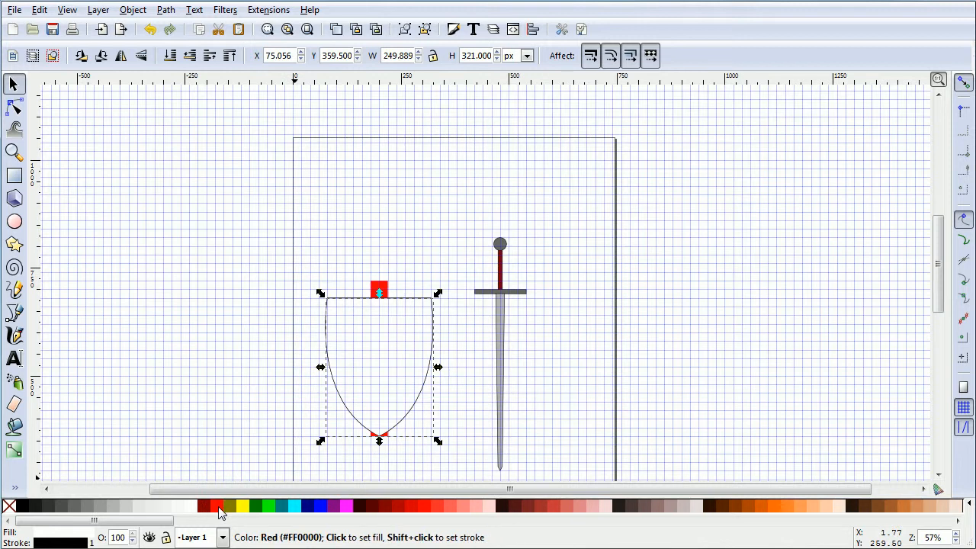
click(220, 506)
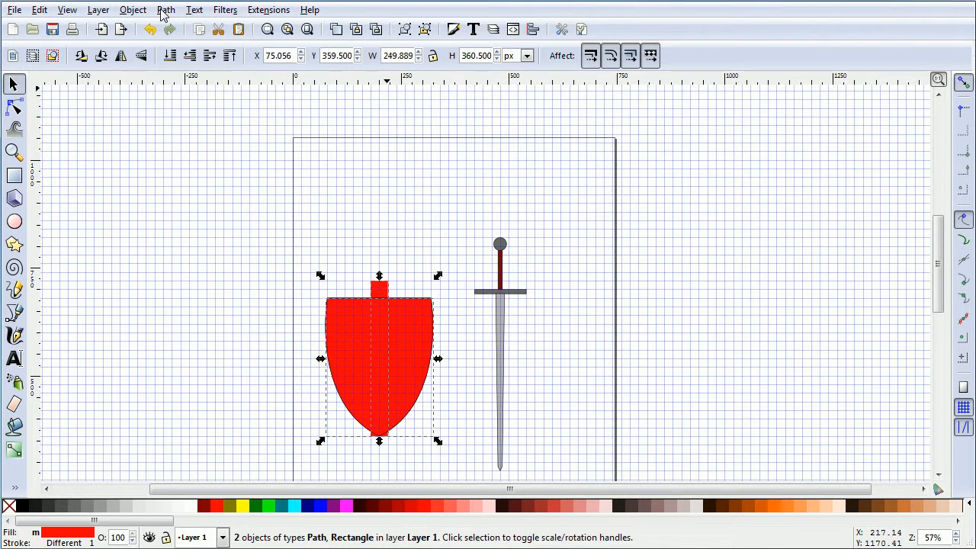
click(164, 9)
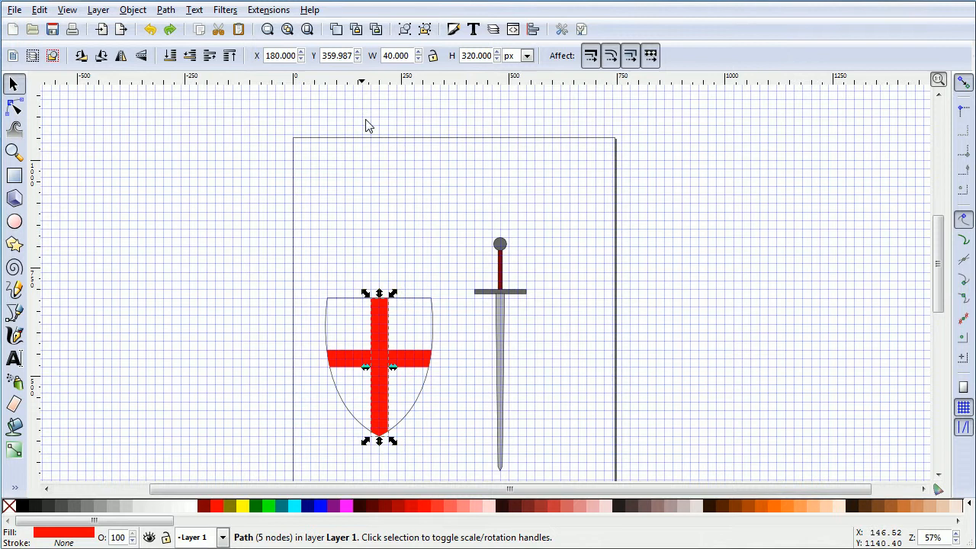
mouse_move(420, 371)
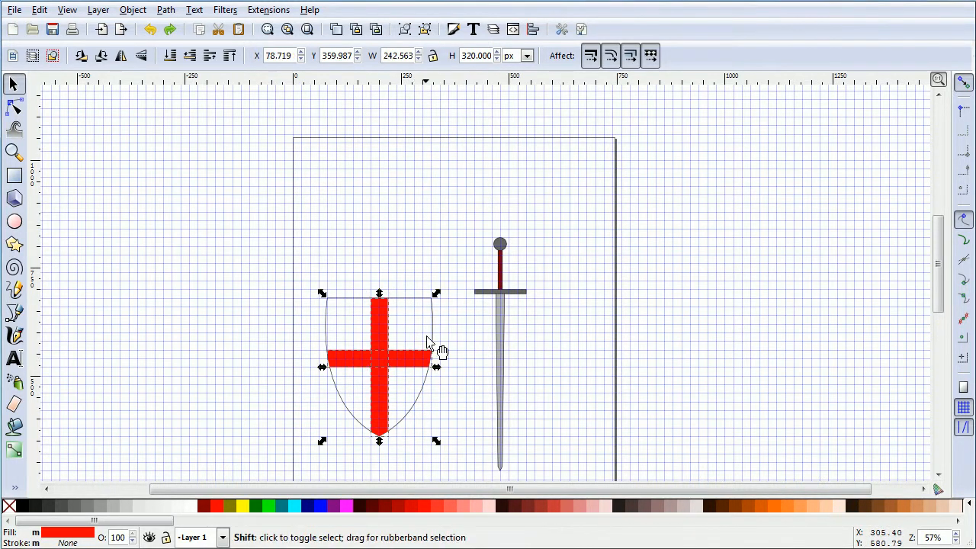
mouse_move(436, 342)
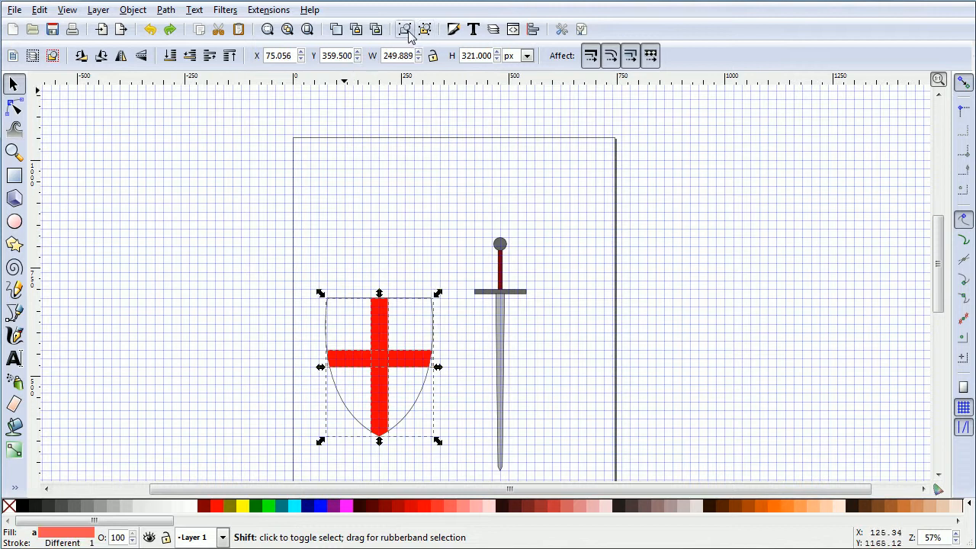
Step: Group the shield outline with its two trimmed red cross arms
click(405, 29)
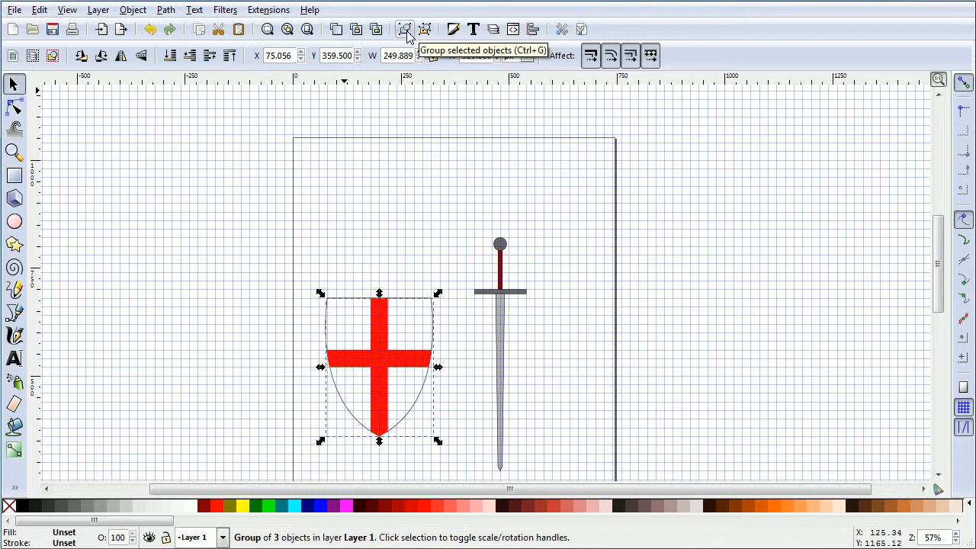
mouse_move(511, 365)
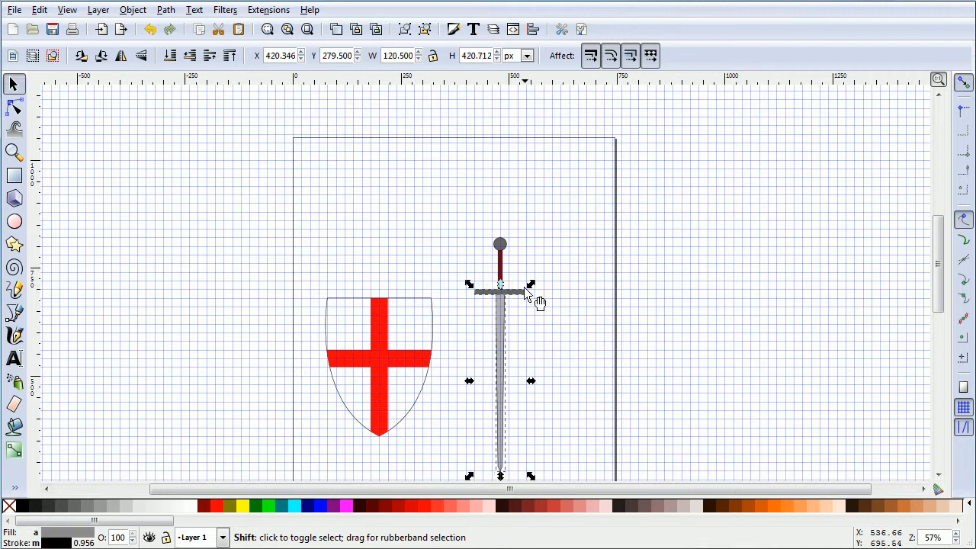
Step: Rubber-band select the sword's four parts and group them with Ctrl+G
drag(500, 288, 500, 246)
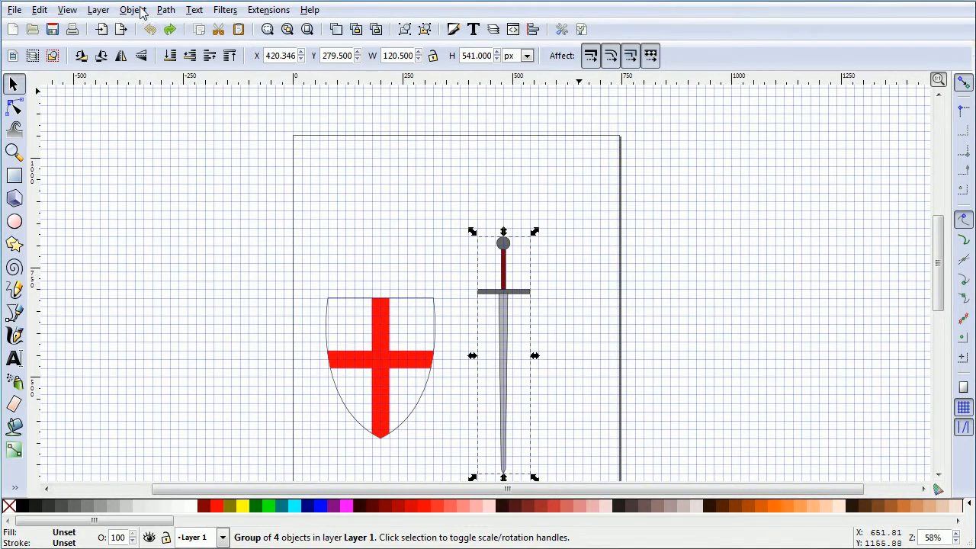
Step: Rotate the grouped sword 45 degrees via the Transform dialog so it lies diagonally
click(131, 9)
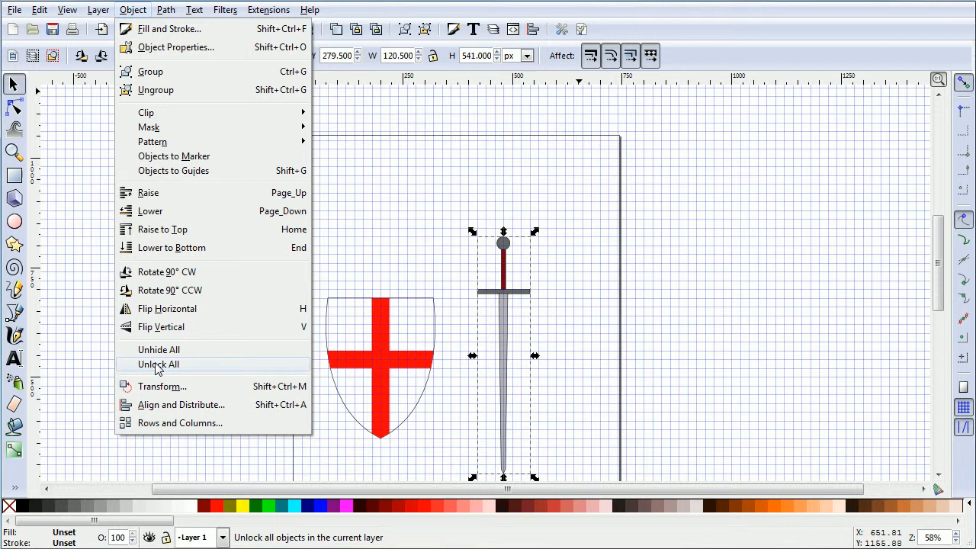
click(162, 387)
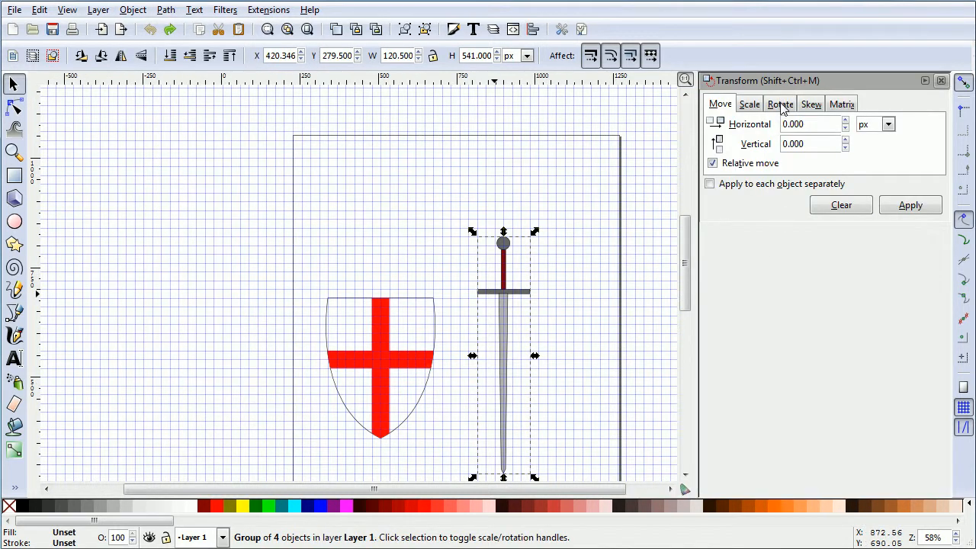
click(781, 103)
text(45)
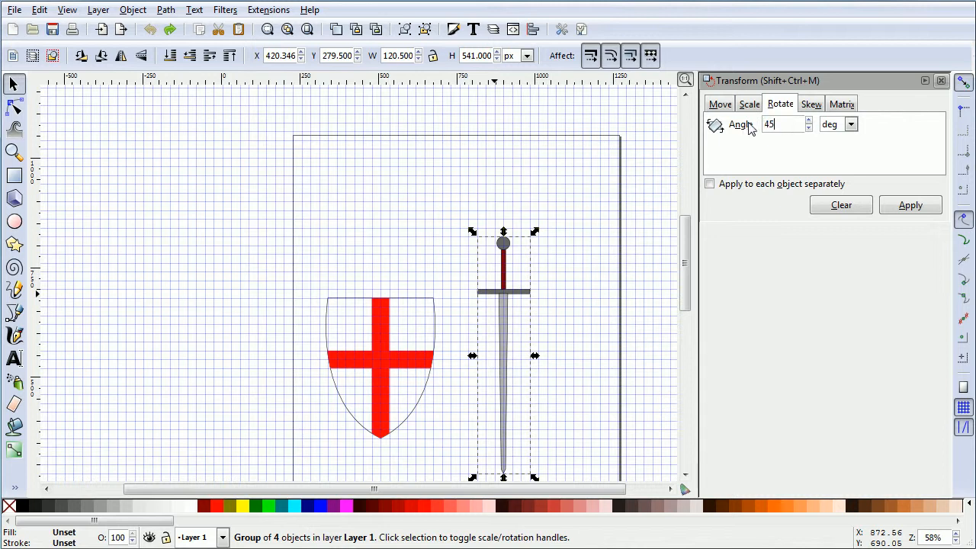
click(910, 204)
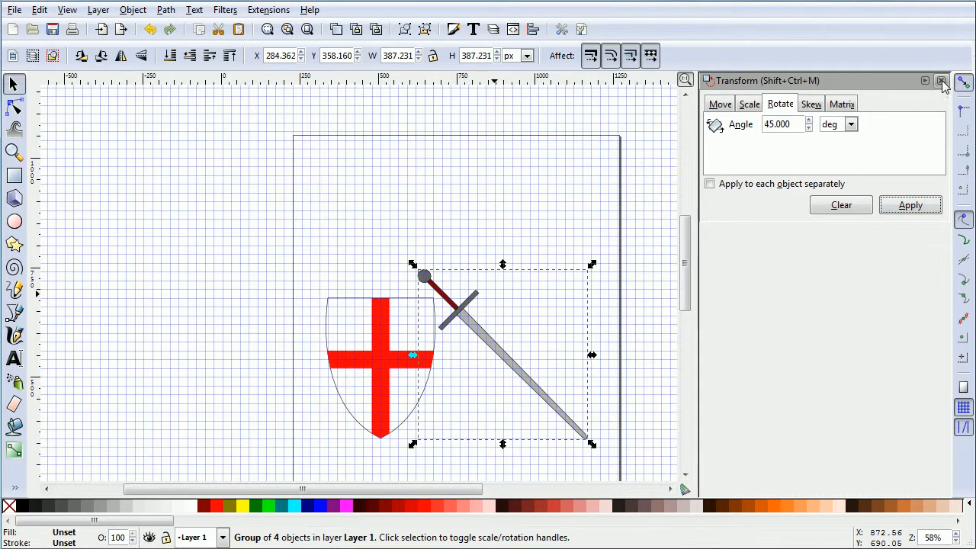
click(942, 81)
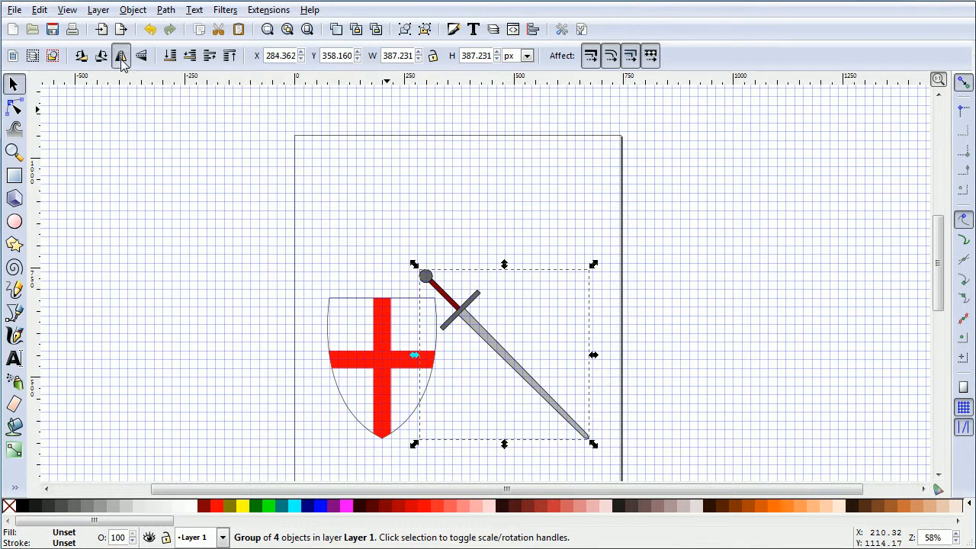
Step: Flip the duplicated sword horizontally and drag the crossed pair left over the shield
click(120, 55)
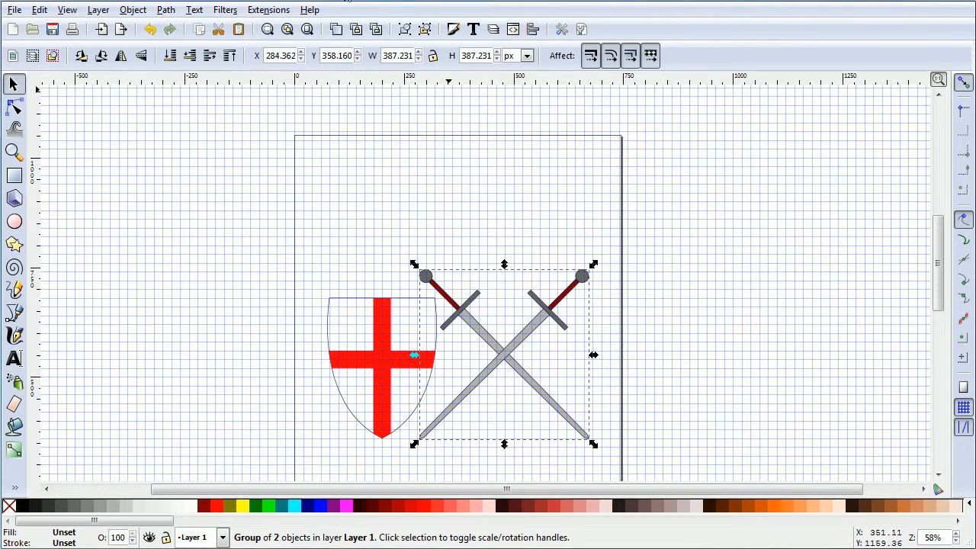
drag(503, 354, 472, 354)
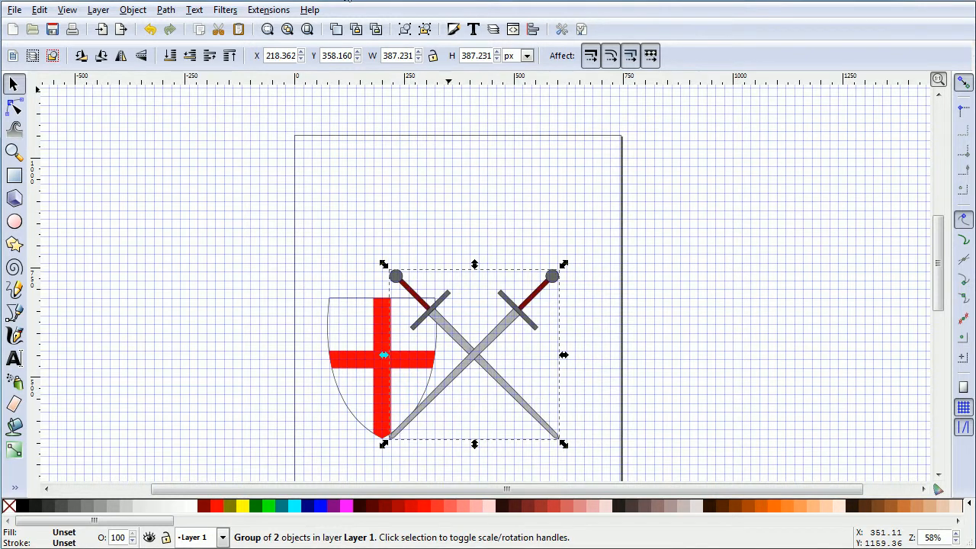
drag(472, 354, 445, 354)
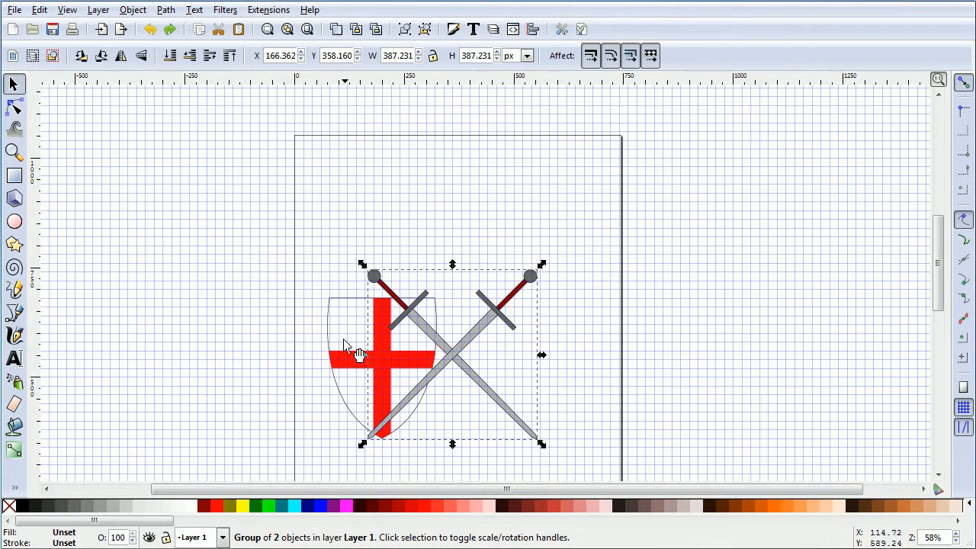
Step: Select the shield group and drag it right to sit under the swords' crossing point
click(354, 353)
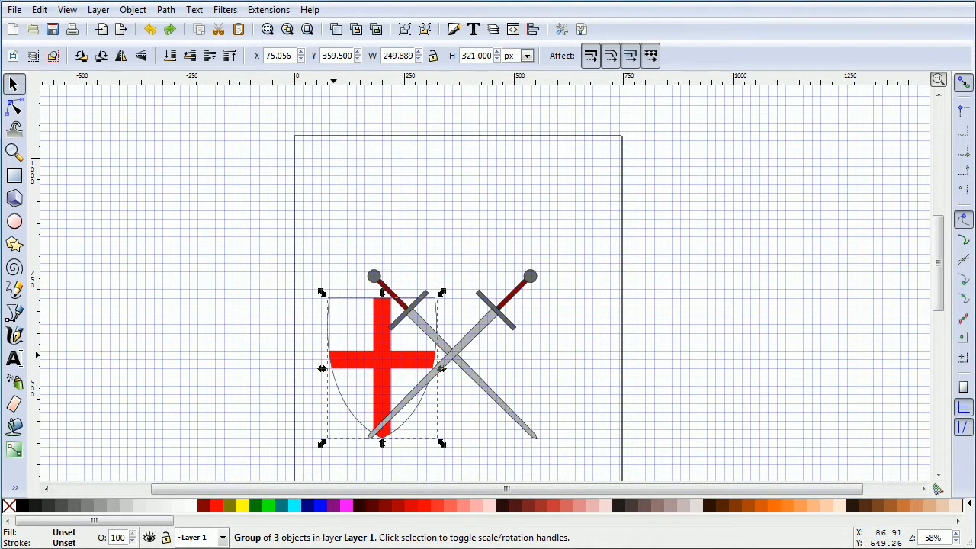
drag(382, 366, 404, 366)
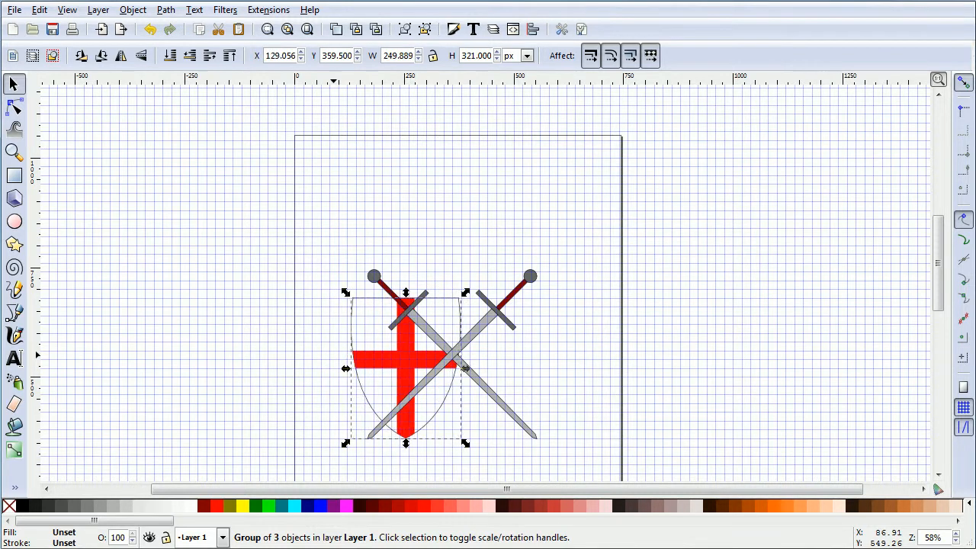
drag(406, 367, 445, 367)
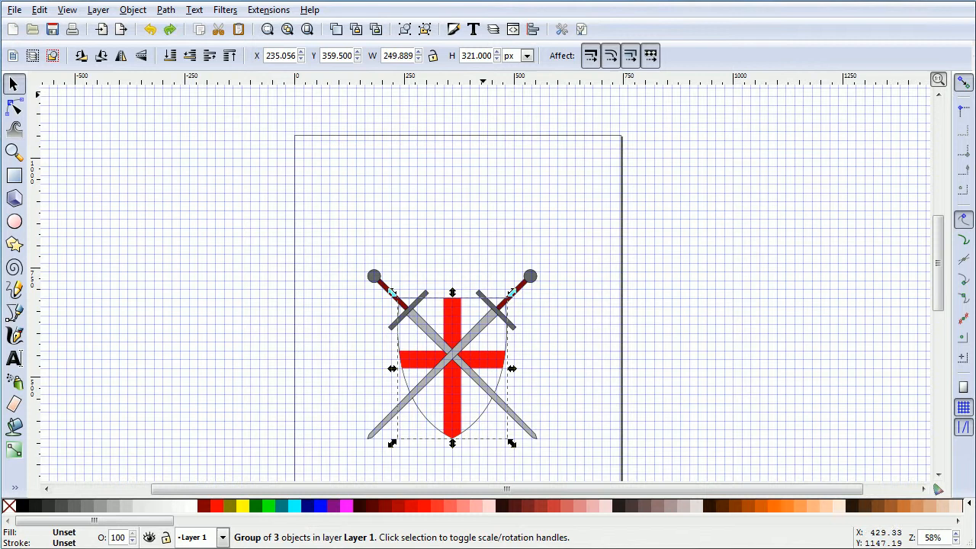
mouse_move(421, 409)
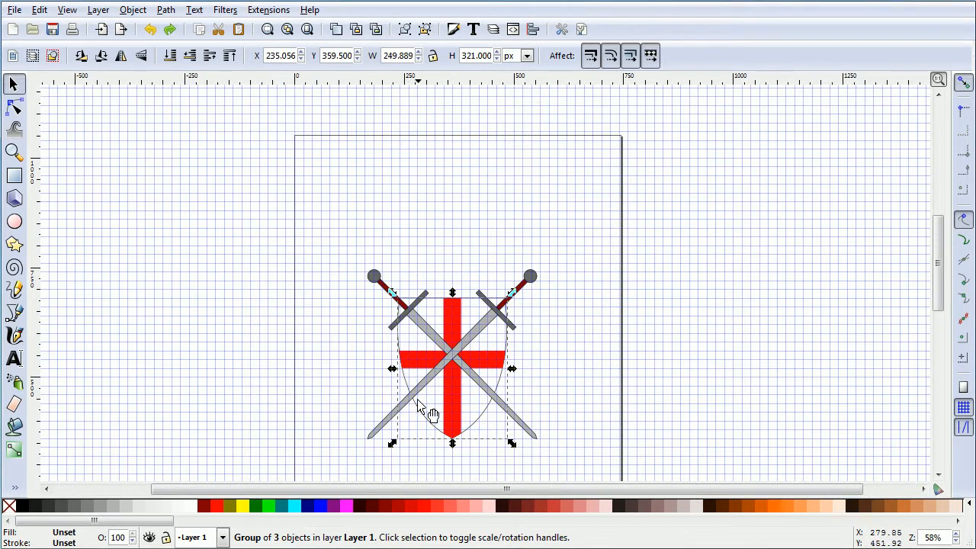
mouse_move(461, 324)
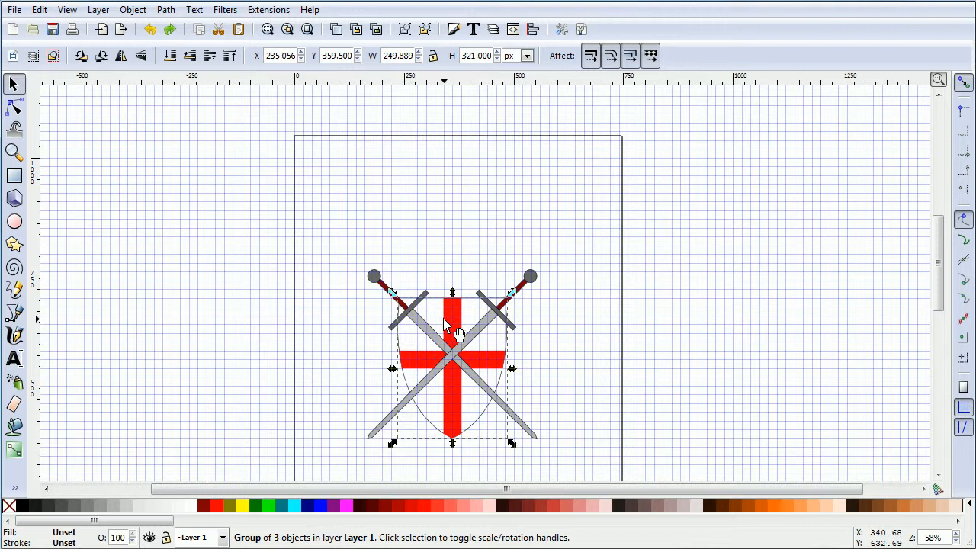
mouse_move(442, 323)
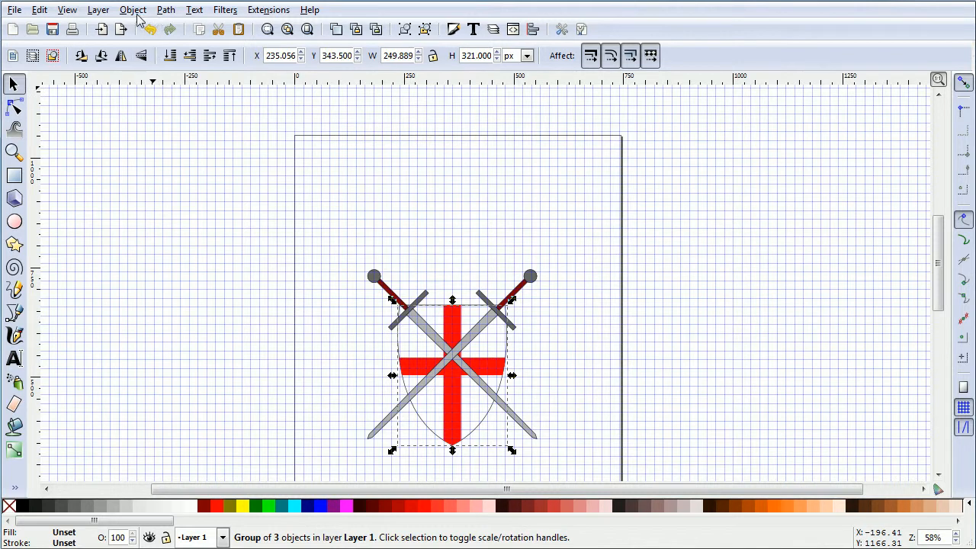
Step: Raise the shield to the top so it sits in front of the crossed swords
click(133, 9)
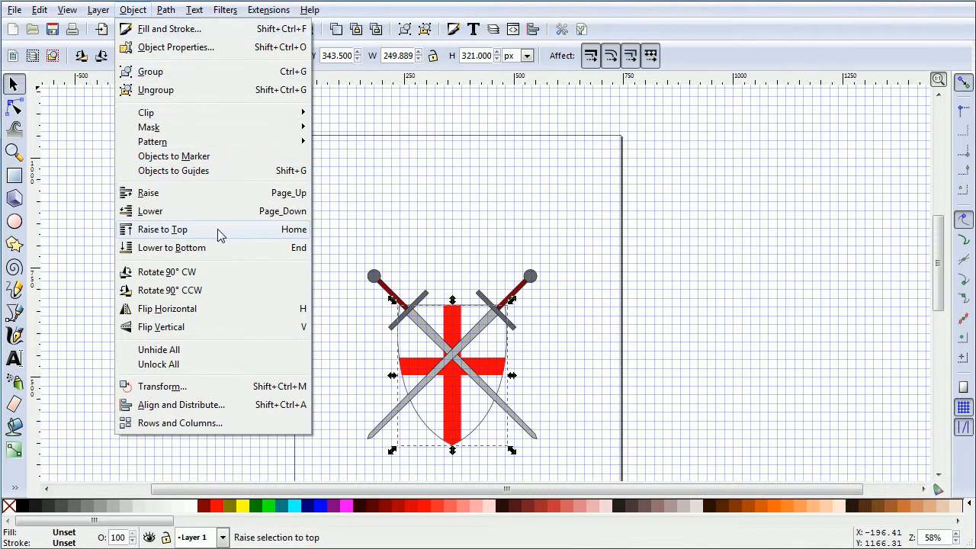
click(170, 247)
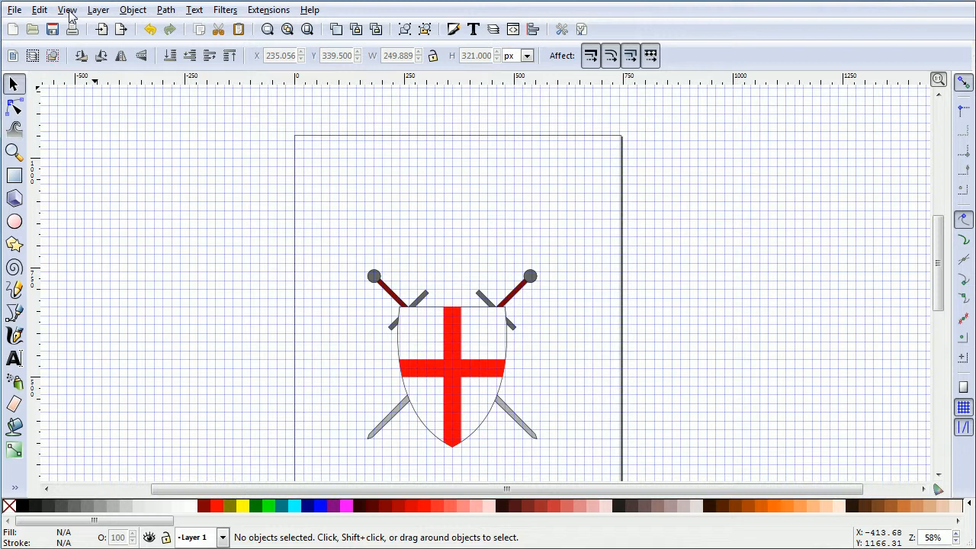
Step: Toggle the page grid off, leaving the emblem on a plain white page
click(67, 9)
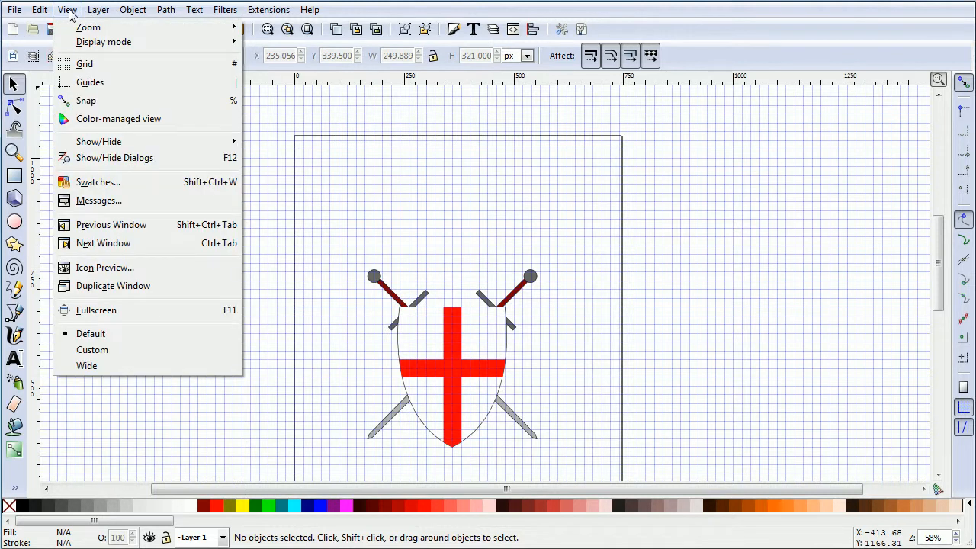
mouse_move(90, 82)
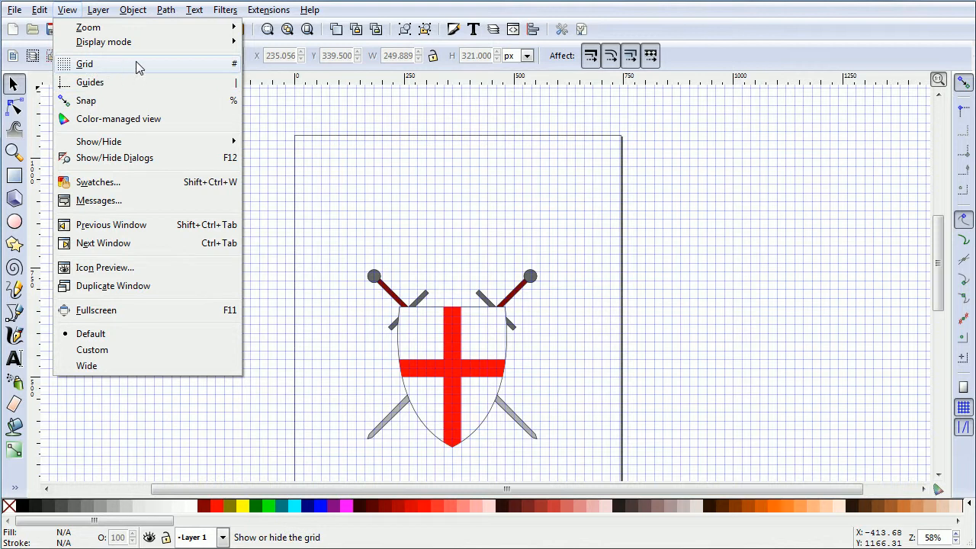
click(85, 64)
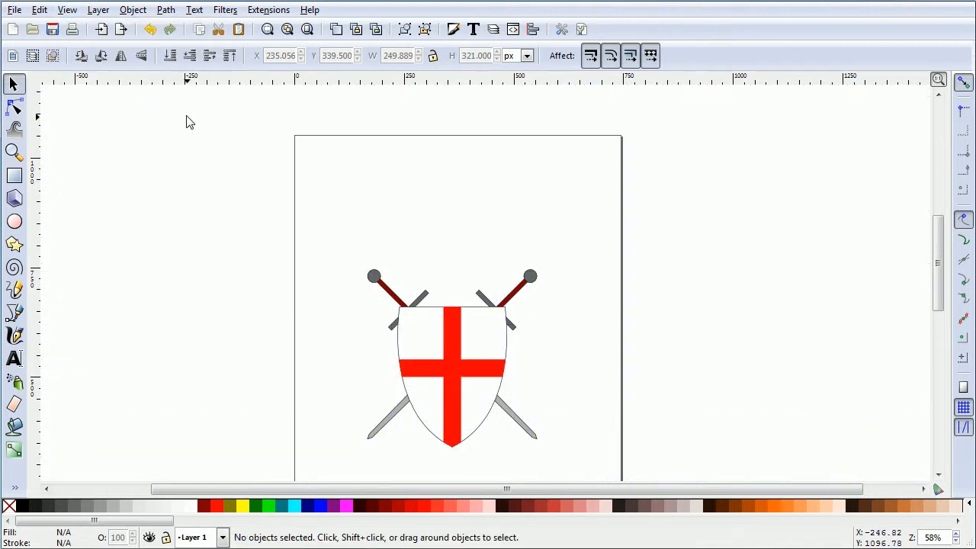